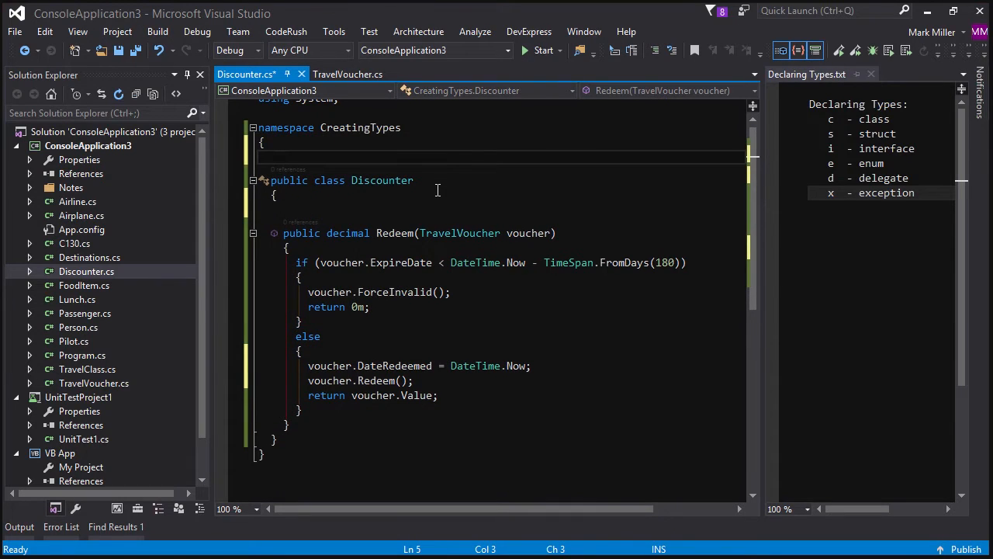
# Step: Expand the 'e' template into a new public enum MyEnum with a FirstElement member
pyautogui.write('e')
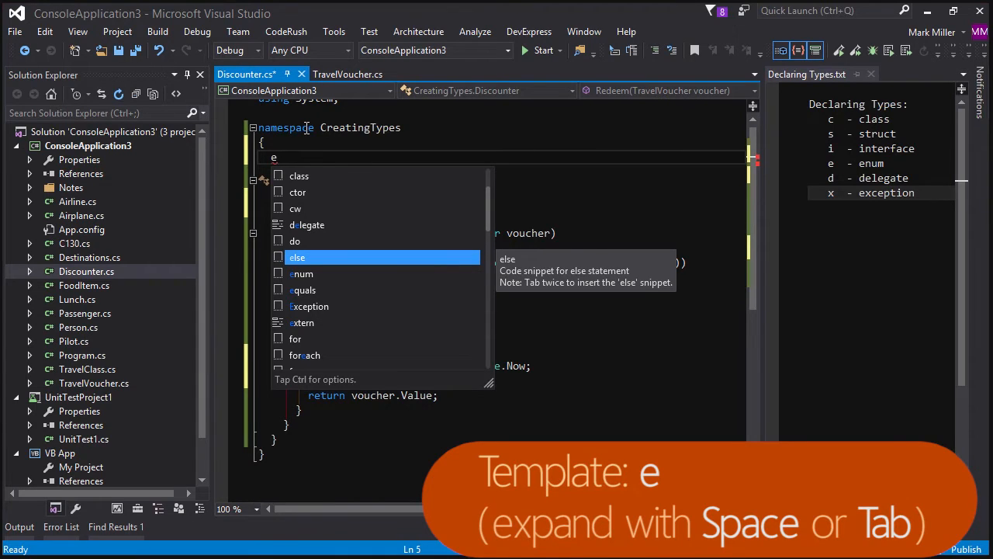
pyautogui.press('Tab')
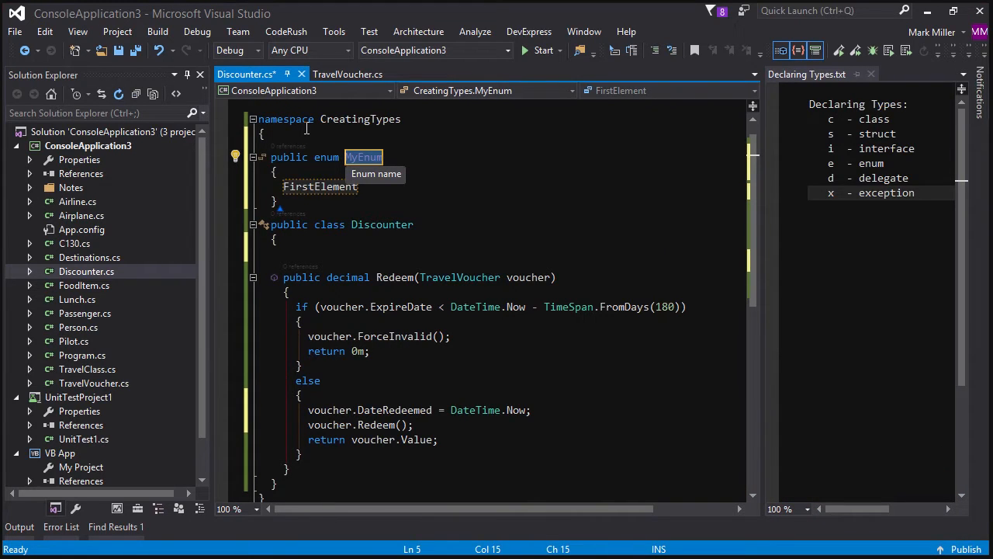
pyautogui.click(286, 31)
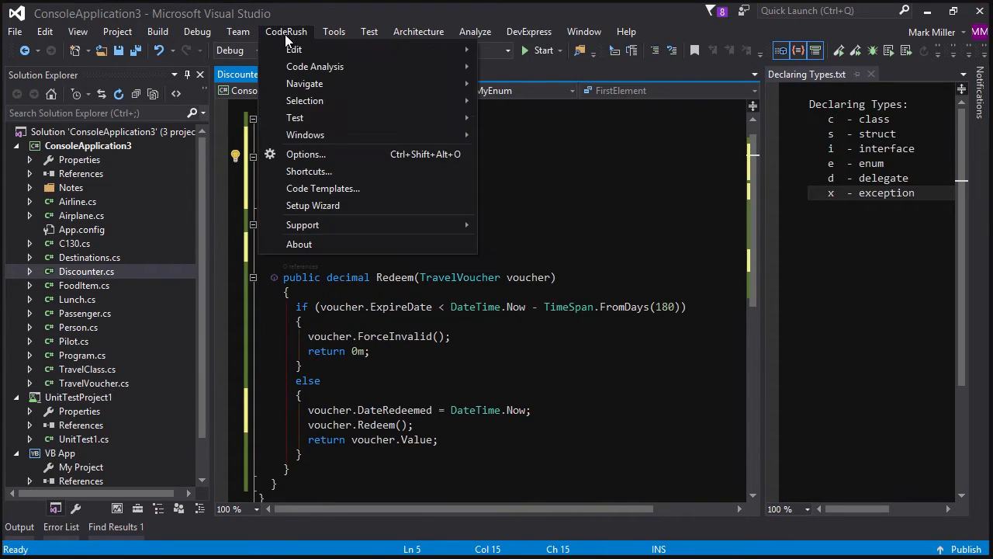
pyautogui.moveTo(331, 209)
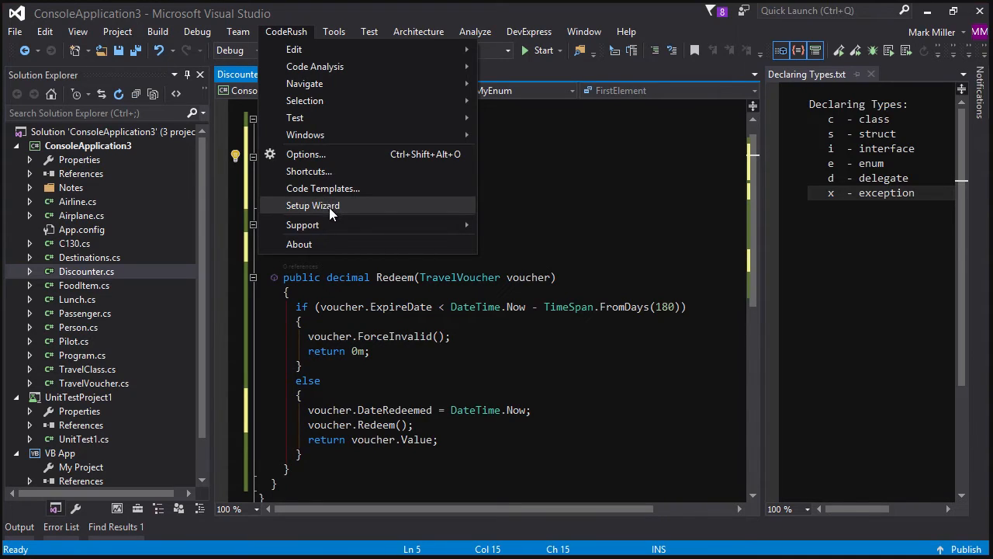
pyautogui.moveTo(354, 214)
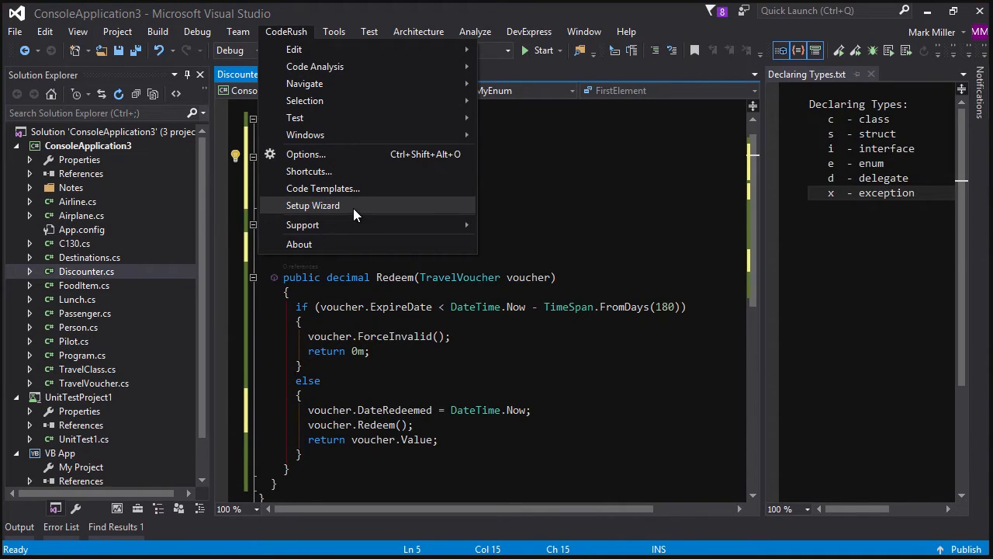
pyautogui.moveTo(365, 214)
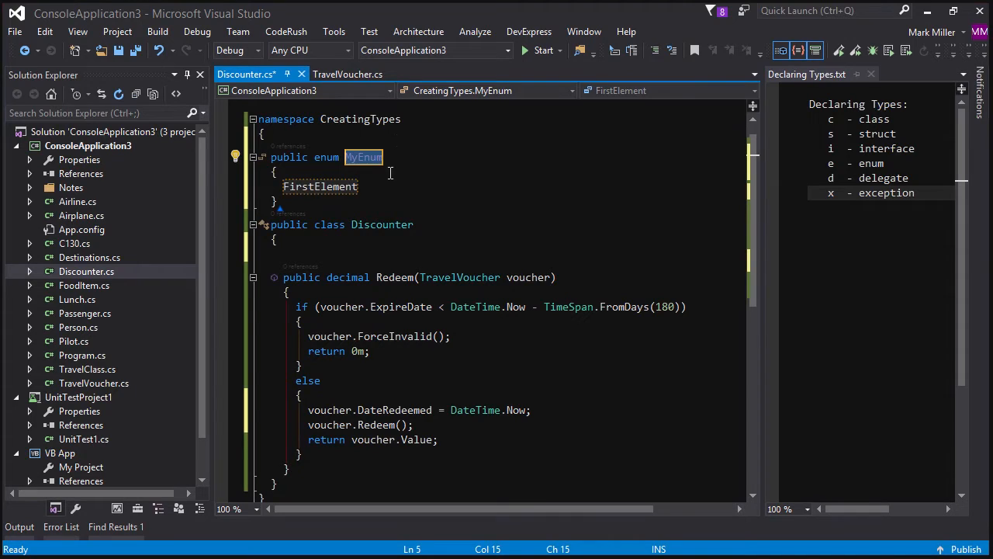
pyautogui.moveTo(506, 177)
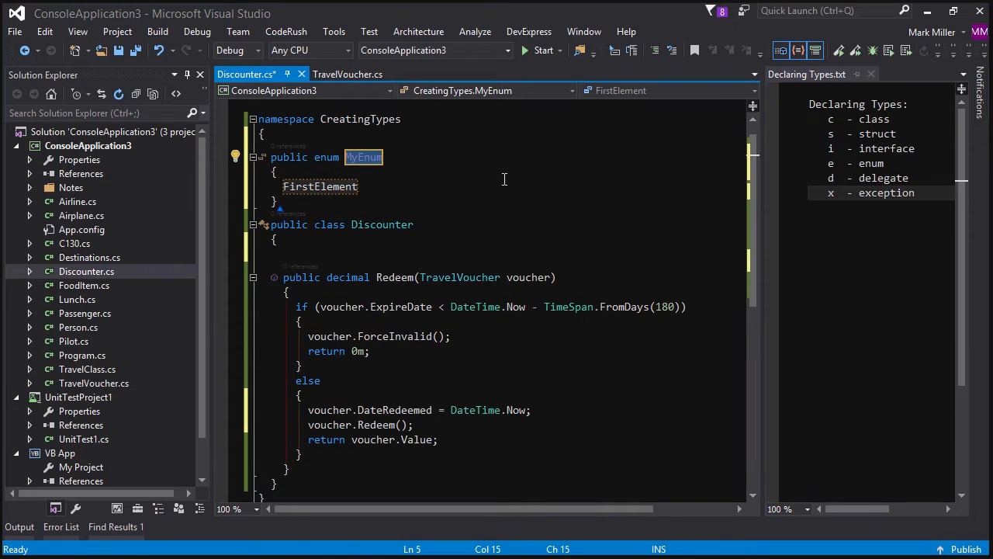
# Step: Name the enum Section and enter its elements Coach, Business and First
pyautogui.write('Section')
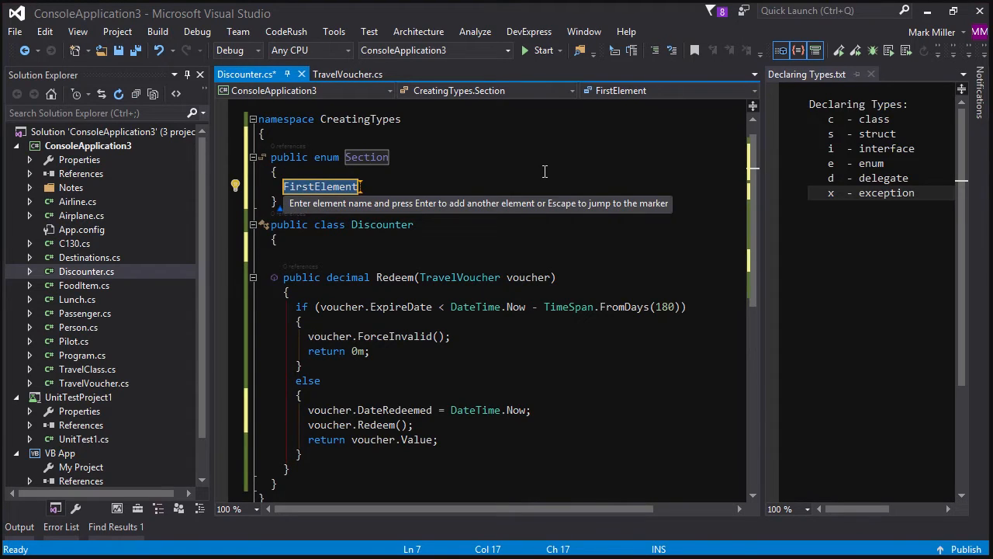
pyautogui.write('Coach')
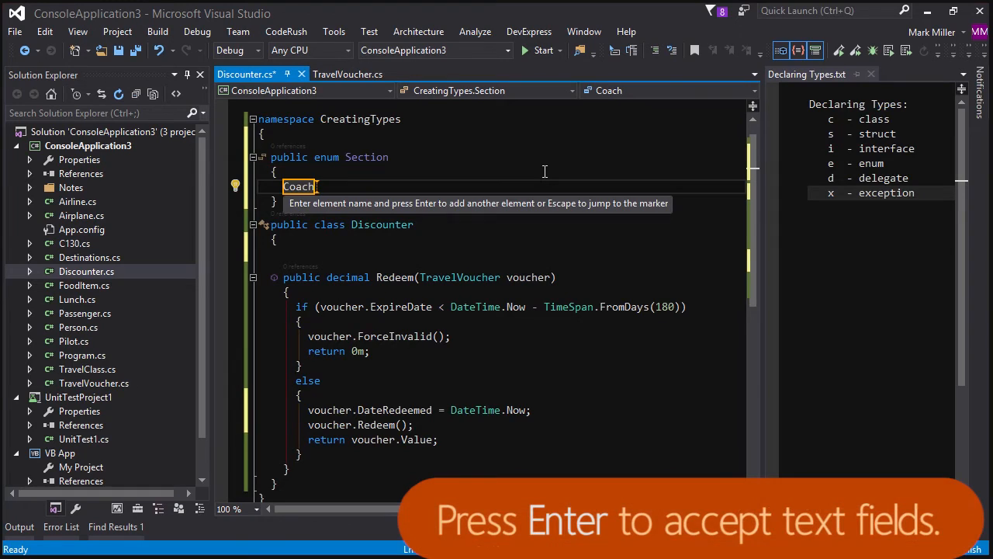
pyautogui.press('enter')
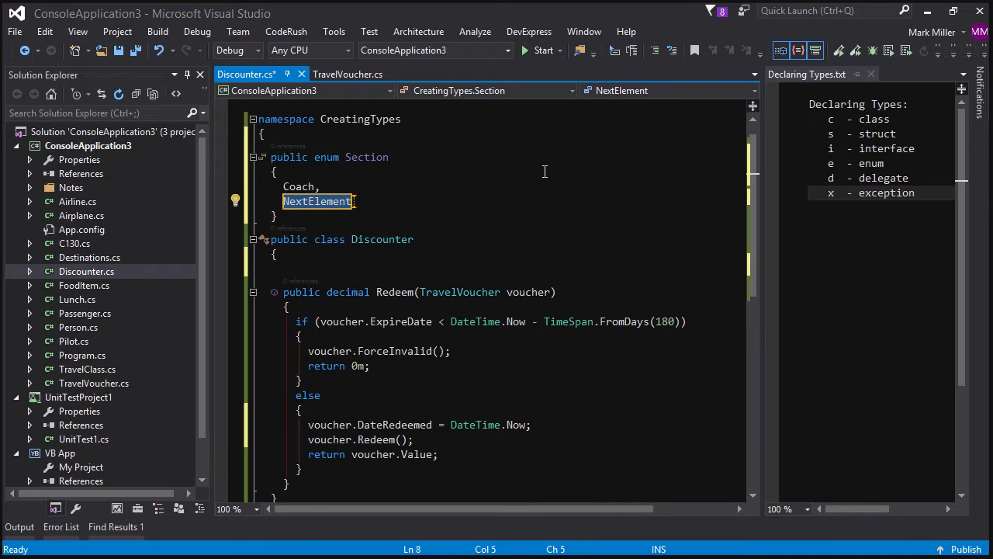
pyautogui.write('Business')
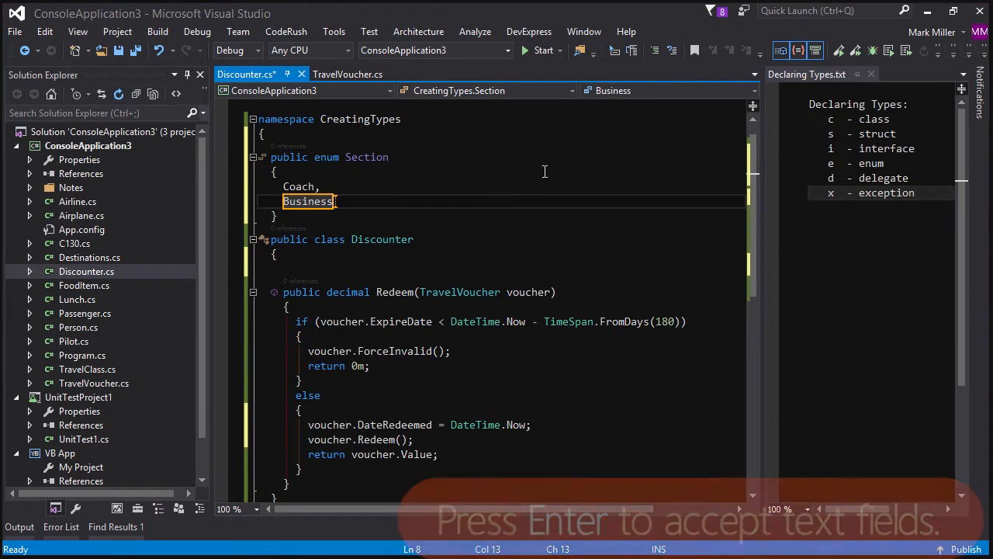
pyautogui.write('First')
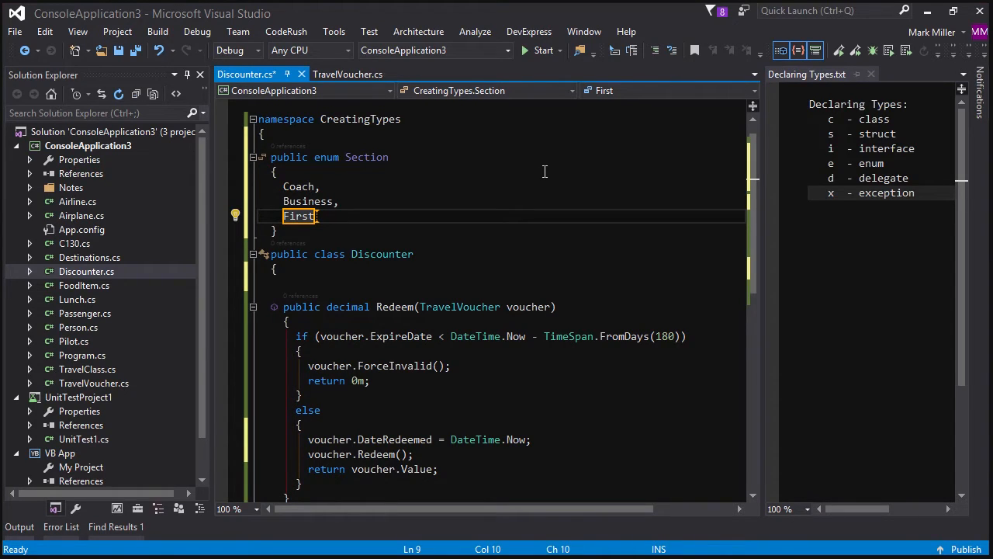
pyautogui.write('e')
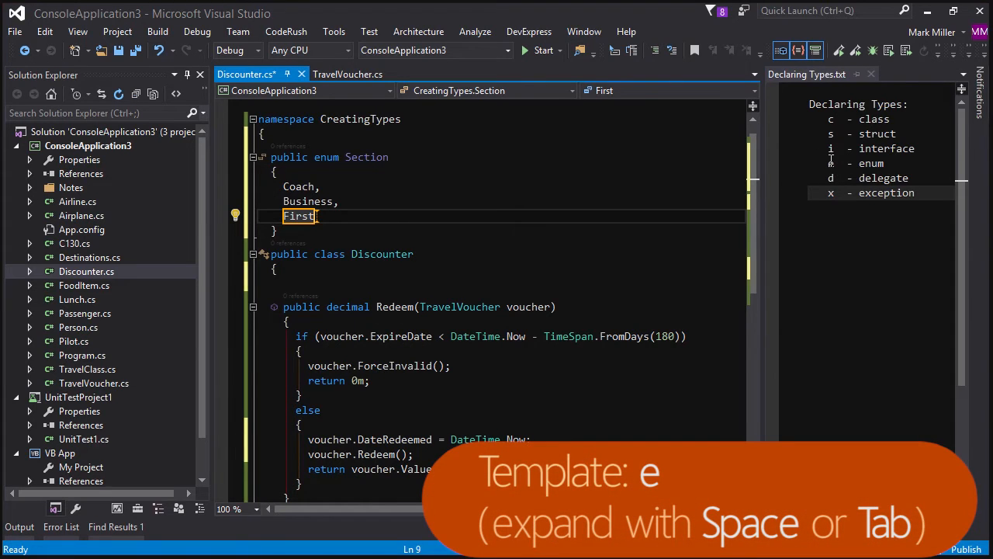
pyautogui.moveTo(810, 159)
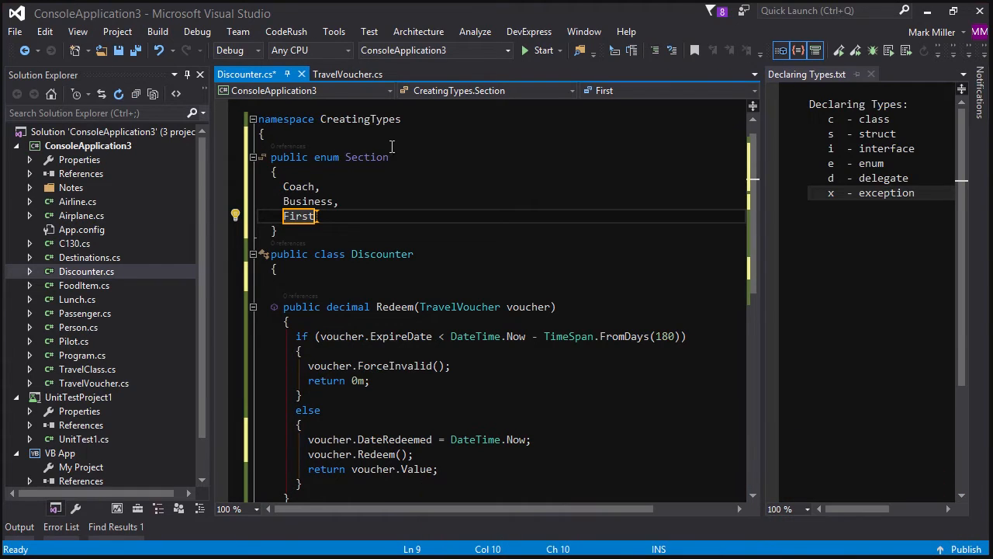
pyautogui.moveTo(373, 169)
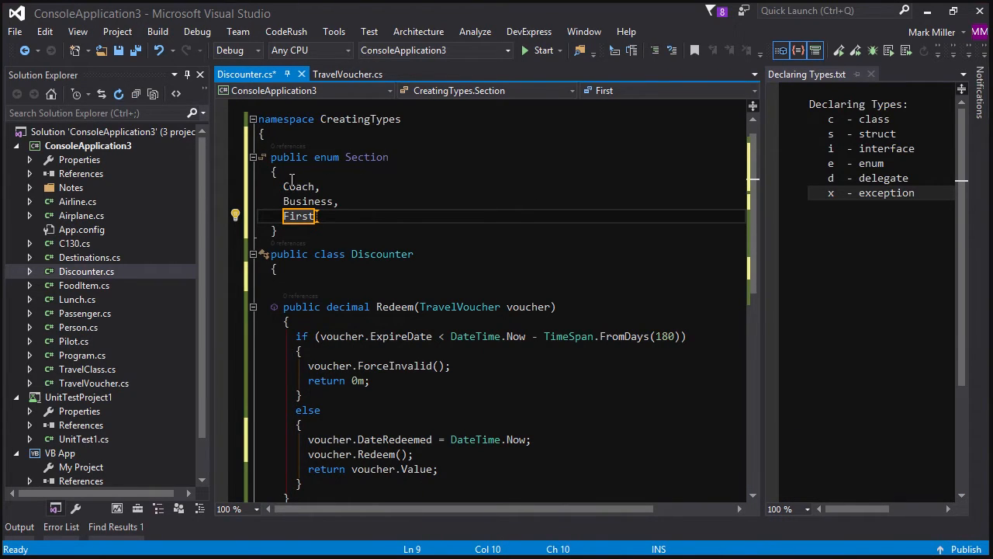
pyautogui.moveTo(288, 186)
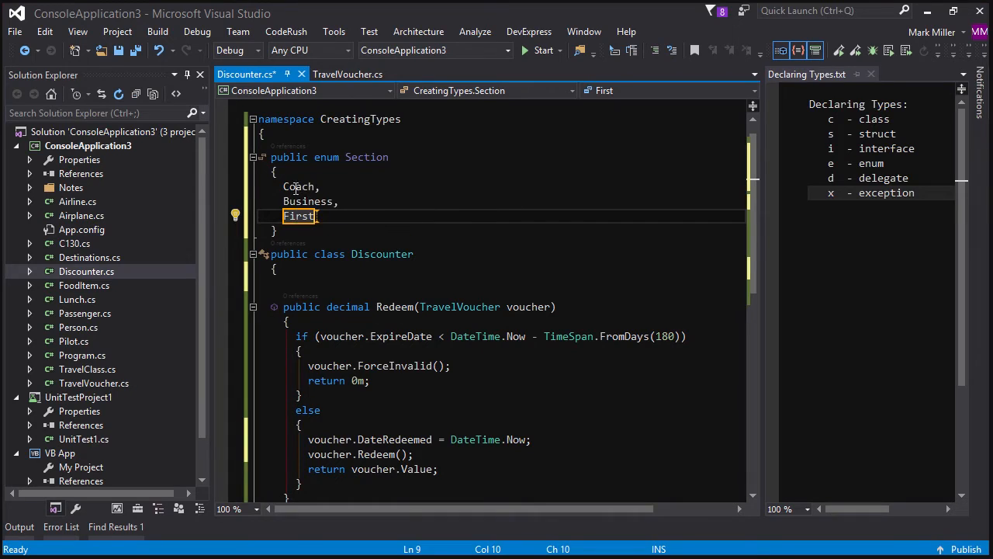
pyautogui.moveTo(301, 186)
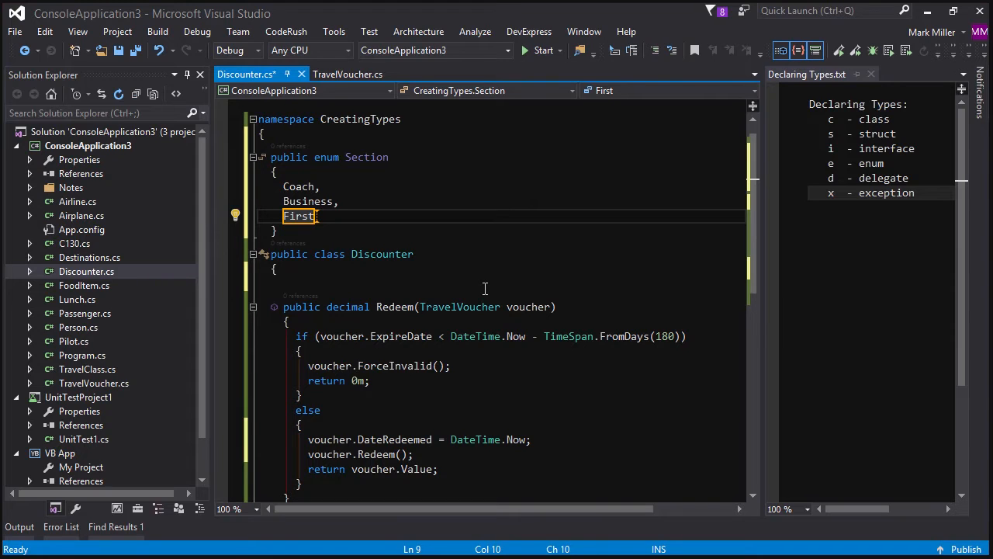
# Step: Add Ambassador as the fourth element of the Section enum
pyautogui.write('Ambassador')
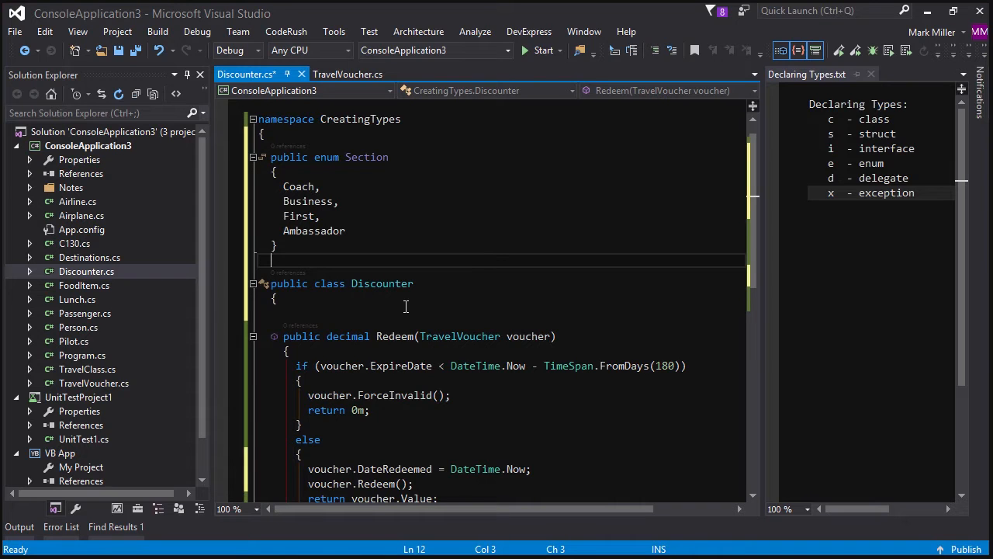
pyautogui.write('e')
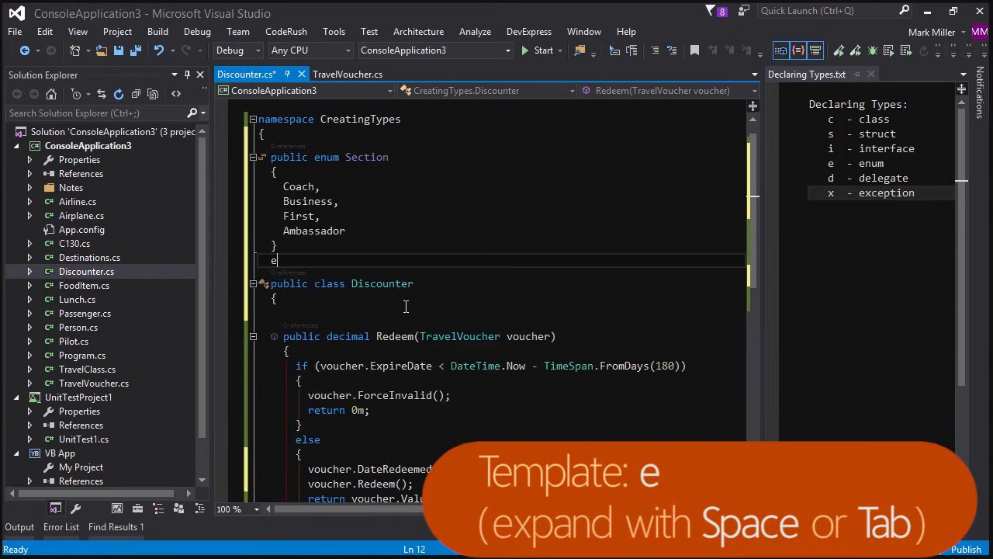
pyautogui.press('Tab')
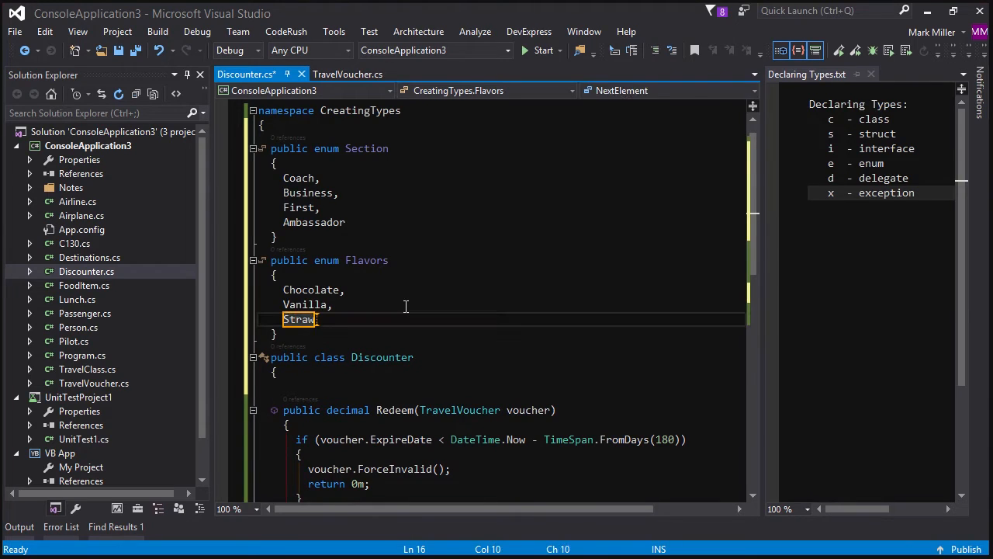
pyautogui.write('berry')
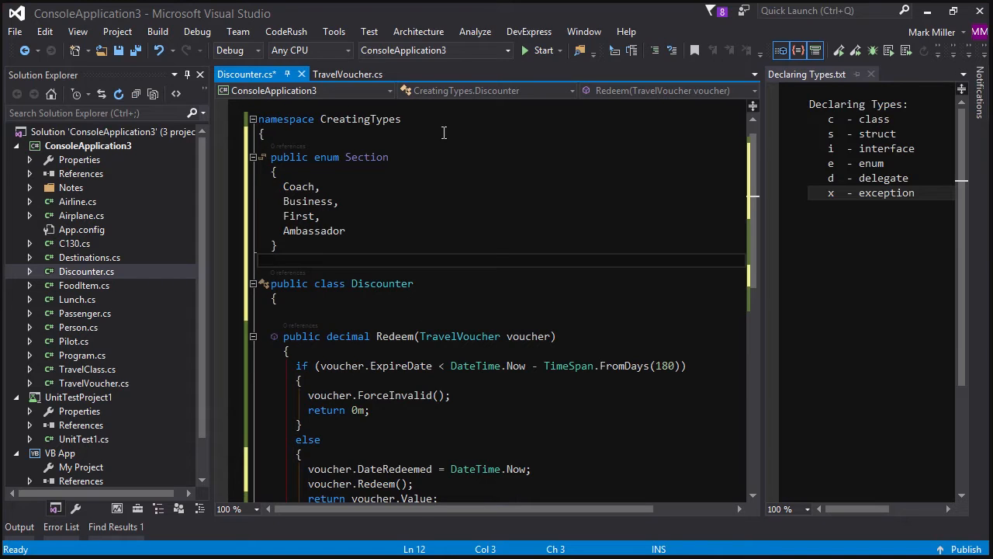
pyautogui.moveTo(853, 135)
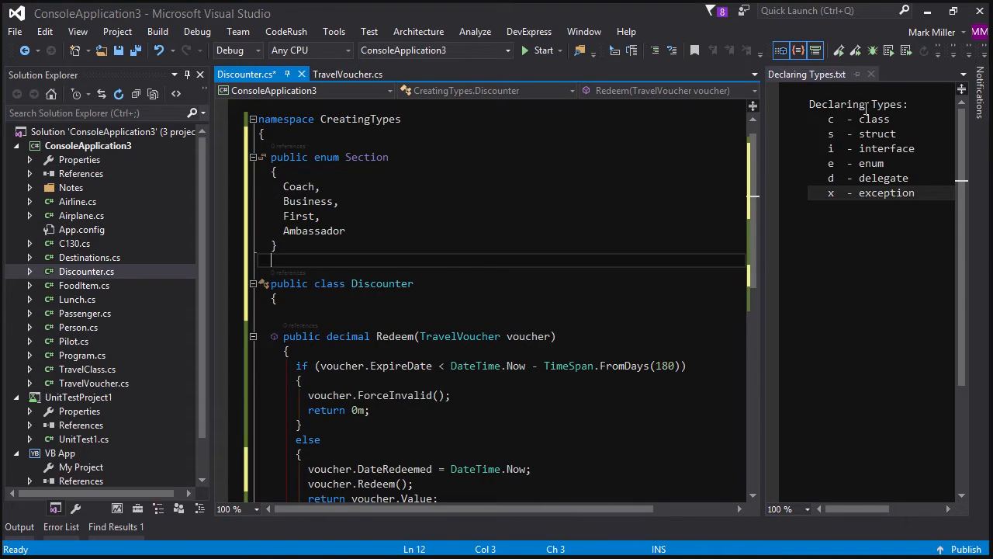
pyautogui.moveTo(857, 163)
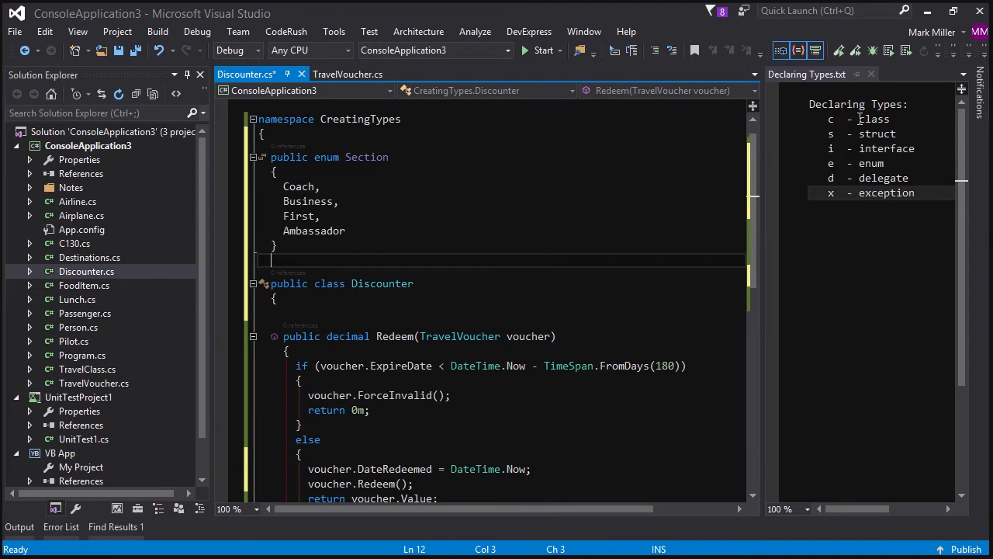
pyautogui.moveTo(857, 146)
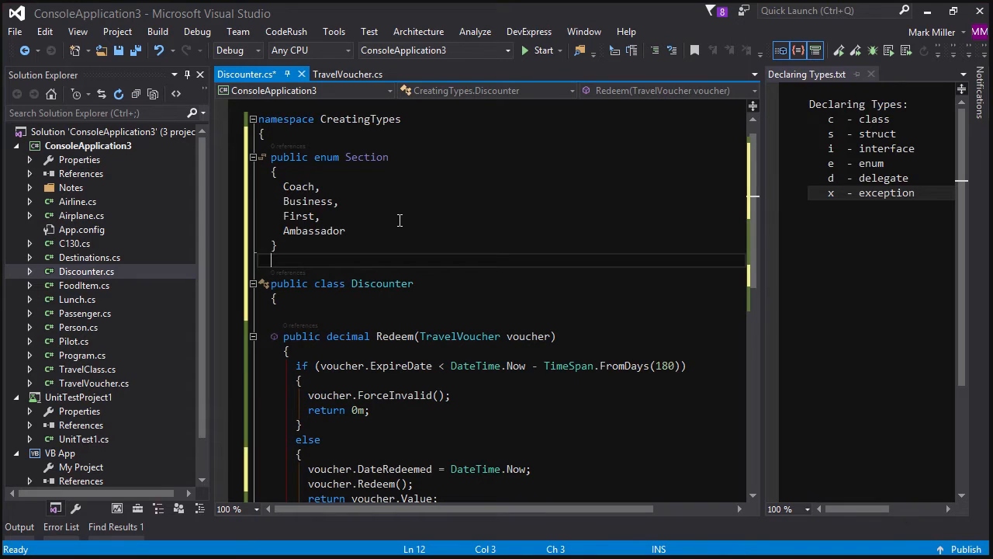
# Step: Expand the 's' template into struct SeatPosition with int Row and char SeatColumn properties
pyautogui.write('s')
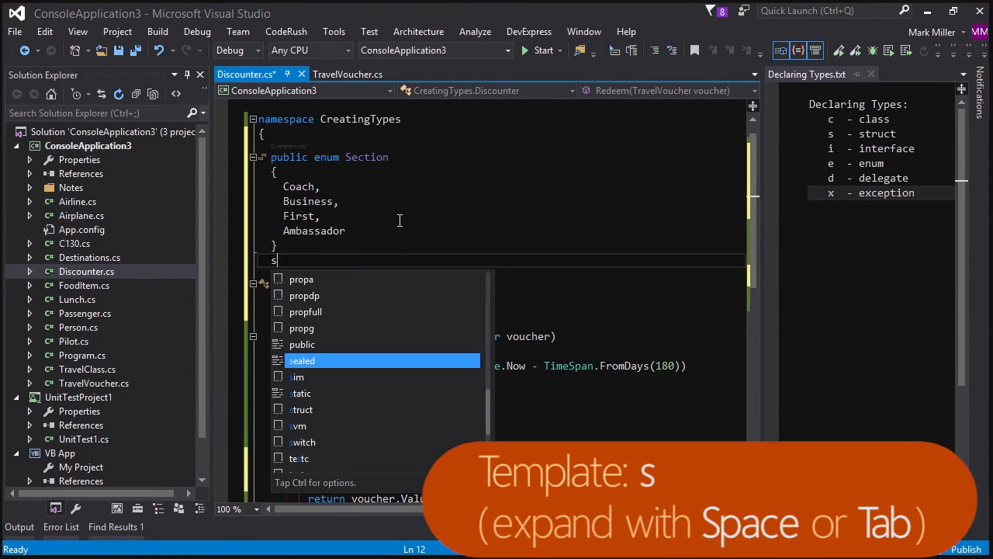
pyautogui.moveTo(301, 360)
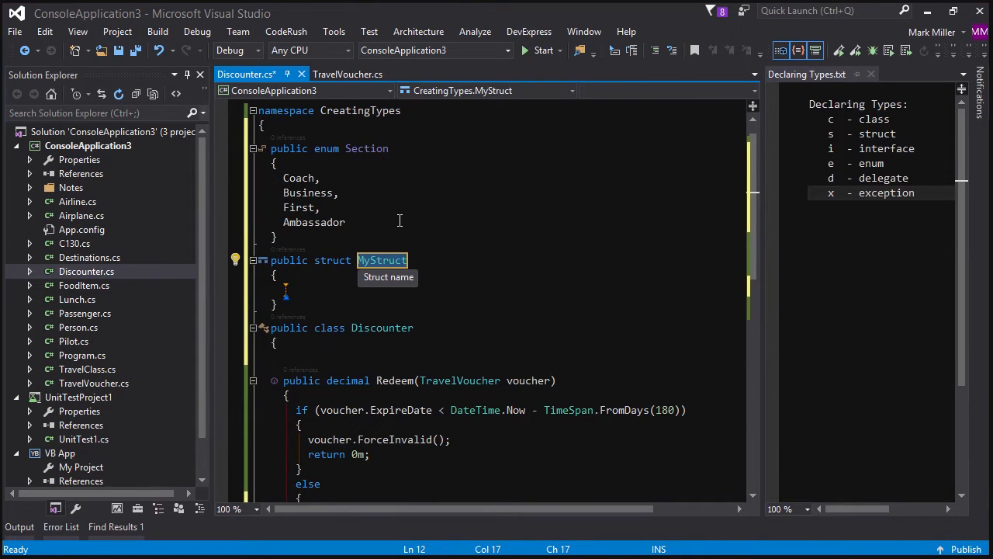
pyautogui.write('SeatPosition')
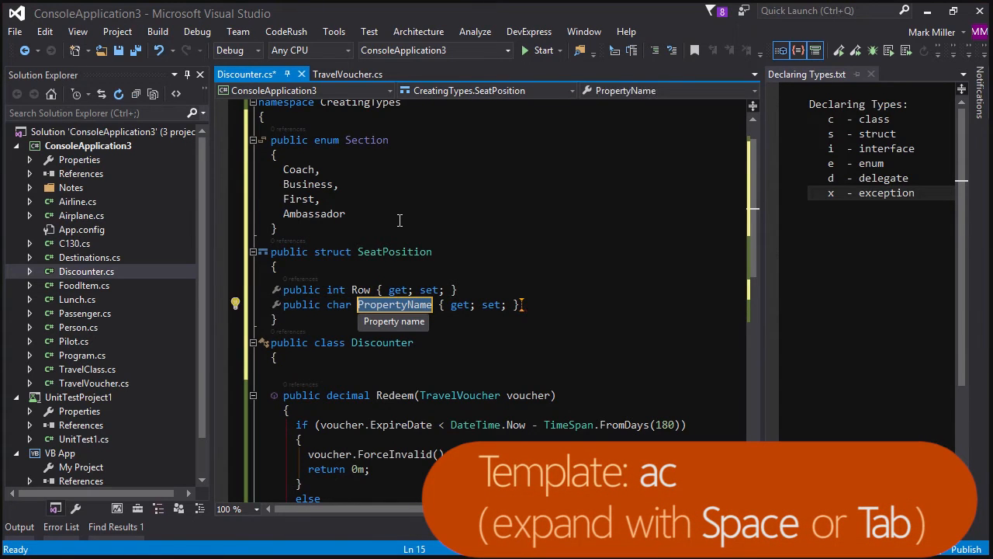
pyautogui.write('SeatCol')
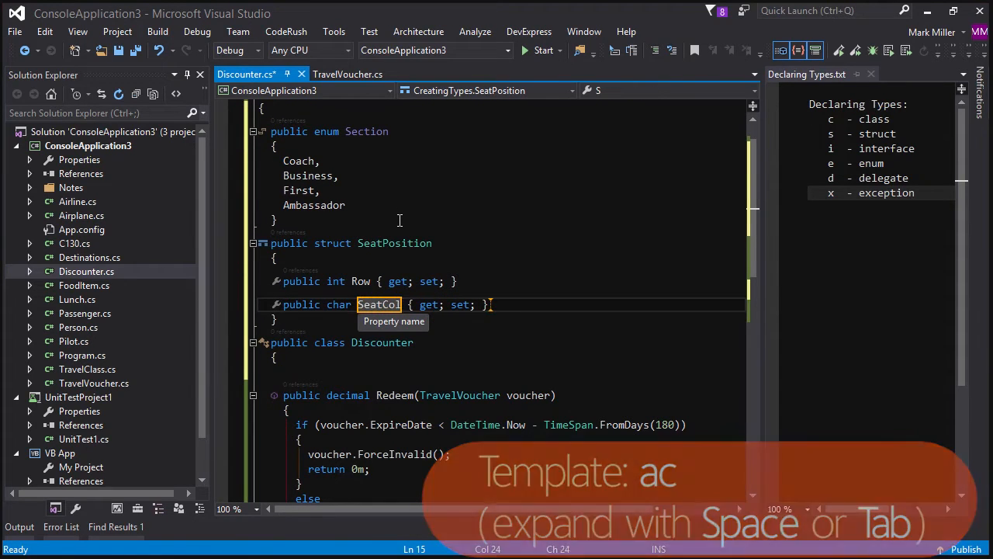
pyautogui.write('umn')
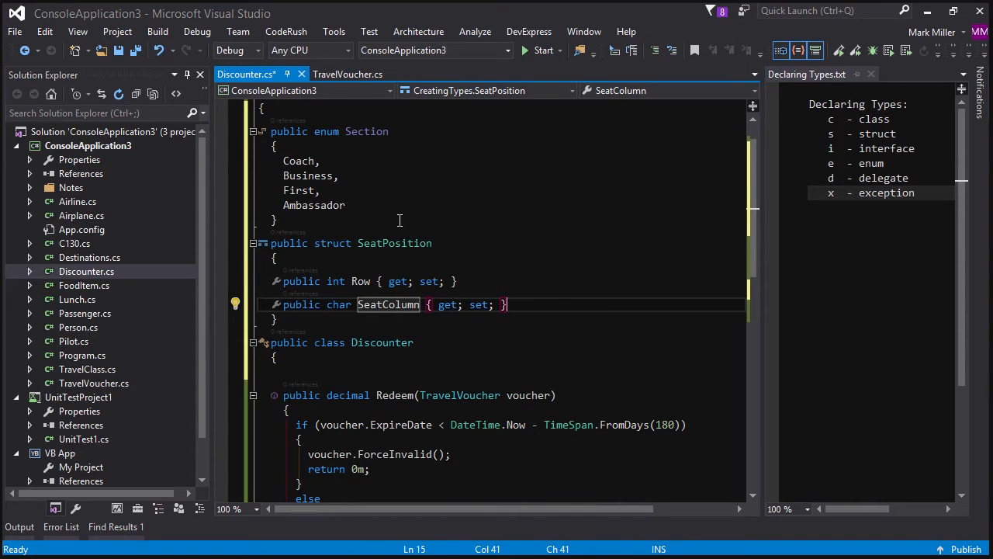
pyautogui.press('Enter')
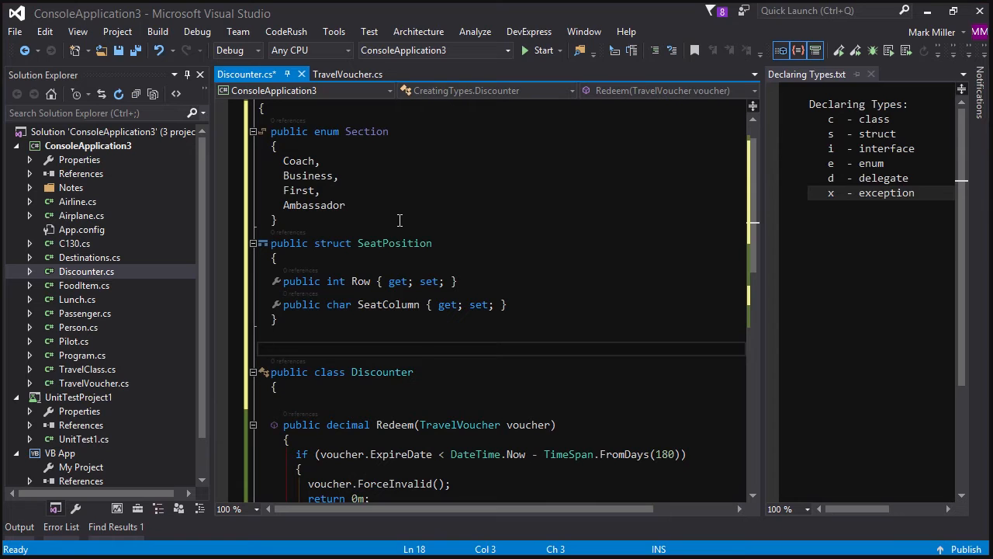
# Step: Expand the 'c' template into class Ticket and add a decimal Price property via 'ad'
pyautogui.write('c')
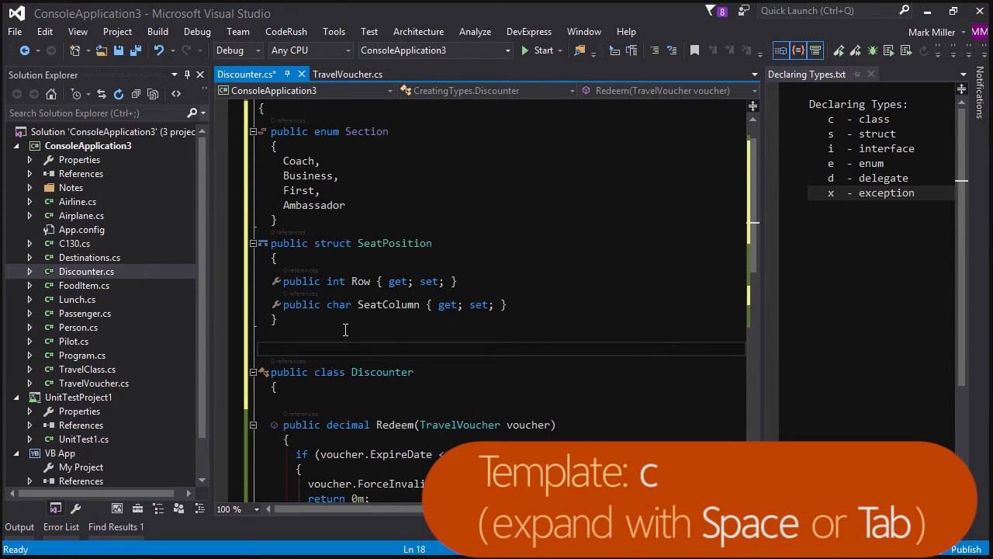
pyautogui.press('Tab')
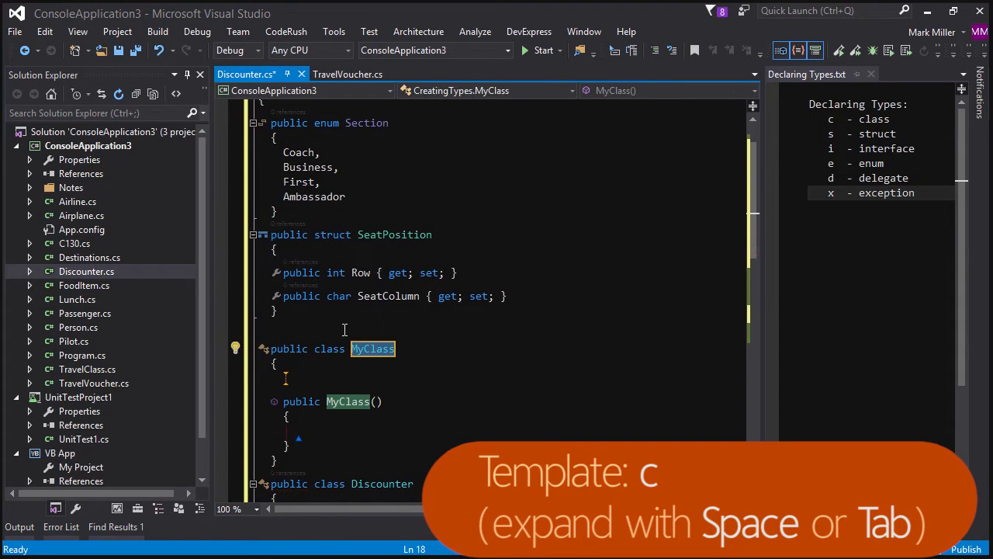
pyautogui.write('Ticket')
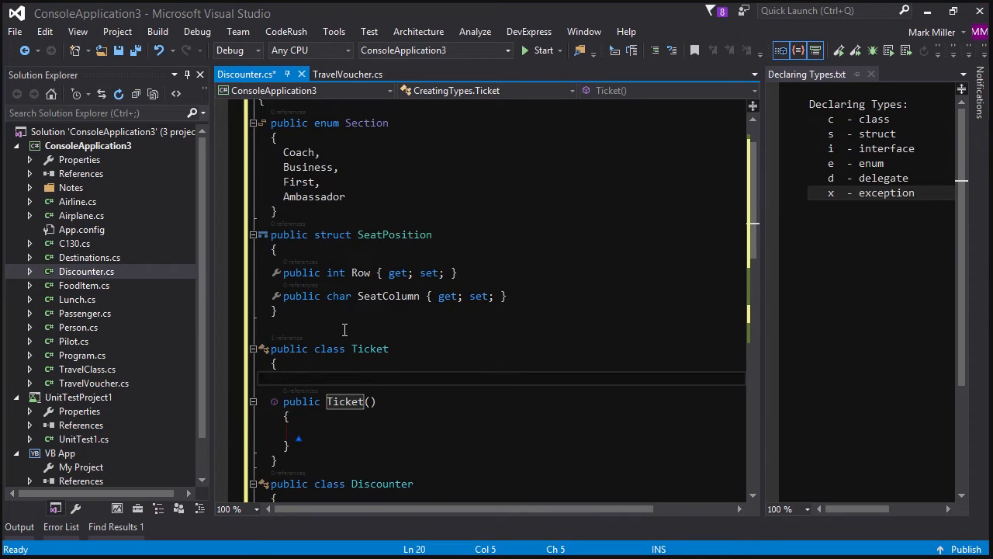
pyautogui.write('ad')
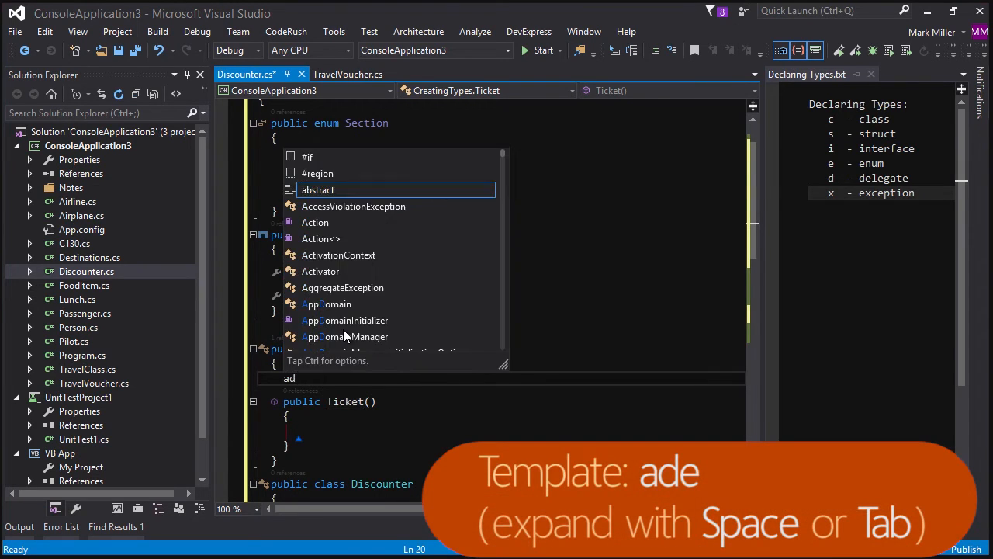
pyautogui.press('Tab')
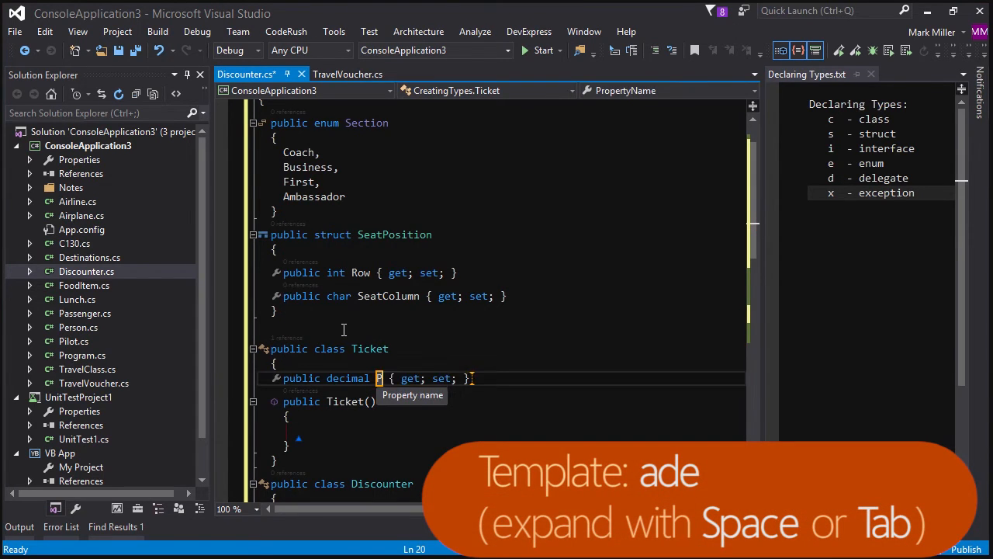
pyautogui.write('Price')
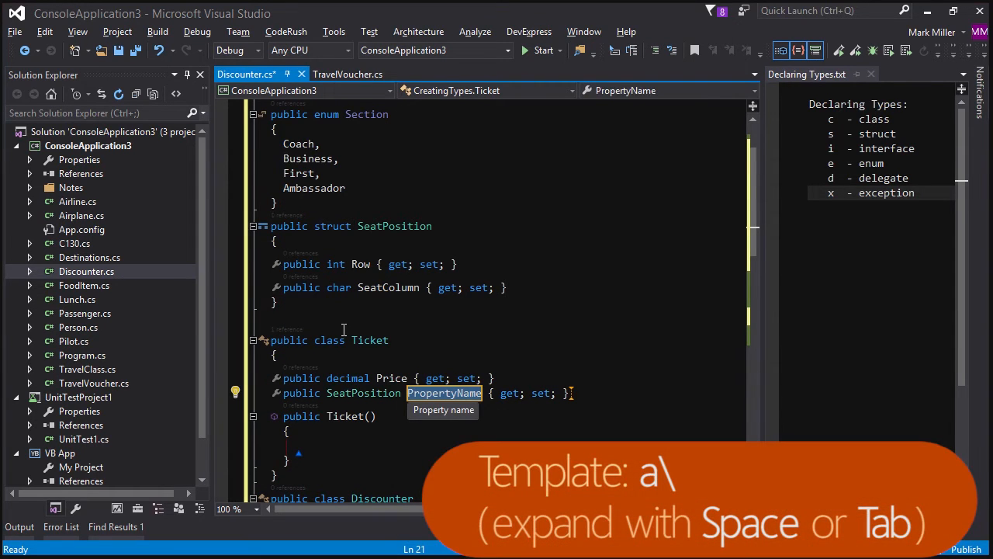
# Step: Add SeatPosition Location and Section Section properties to the Ticket class
pyautogui.write('Location')
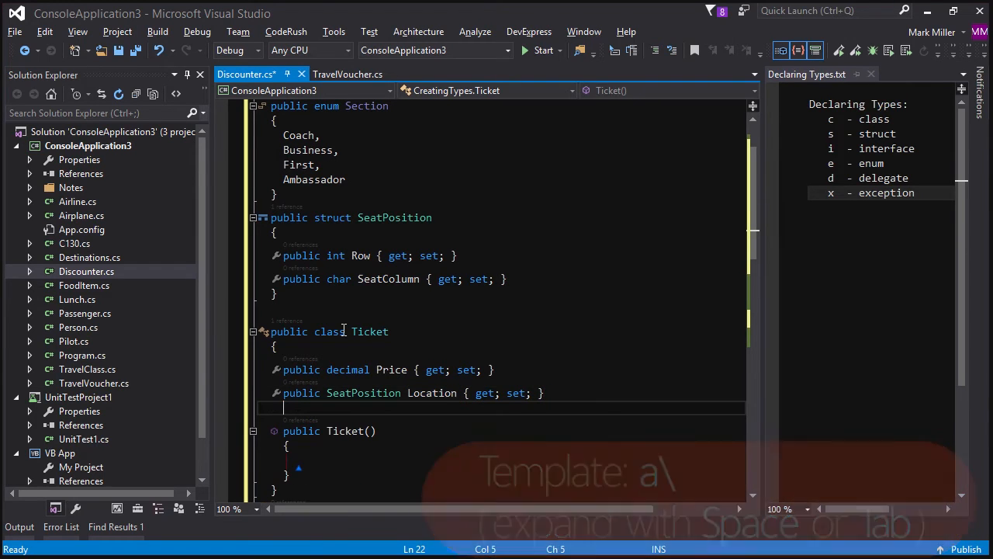
pyautogui.press('Alt+Home')
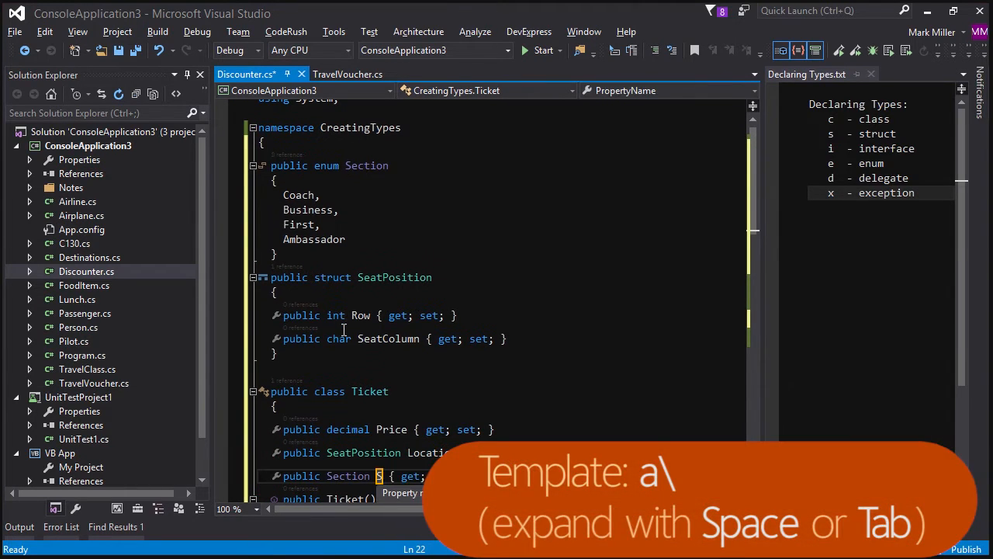
pyautogui.press('Tab')
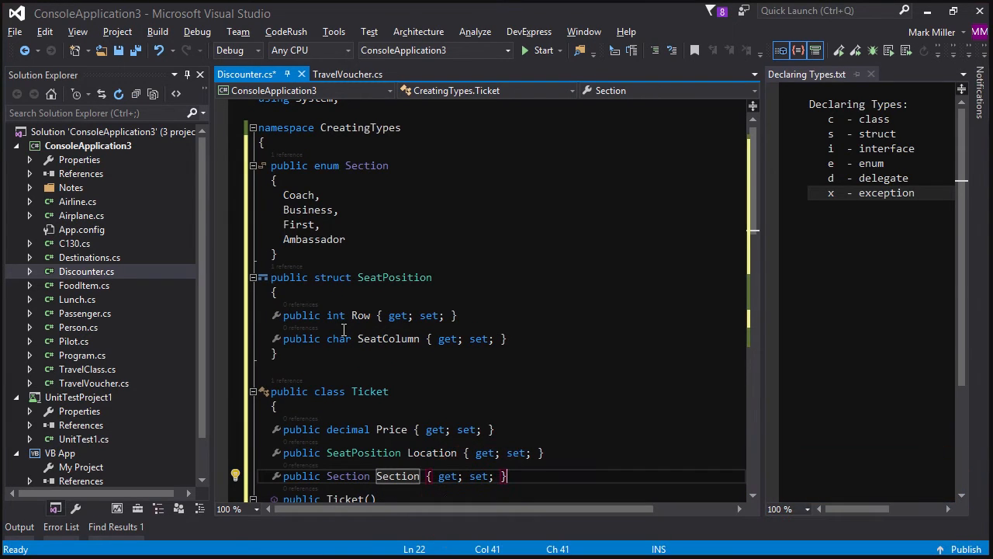
pyautogui.scroll(-3)
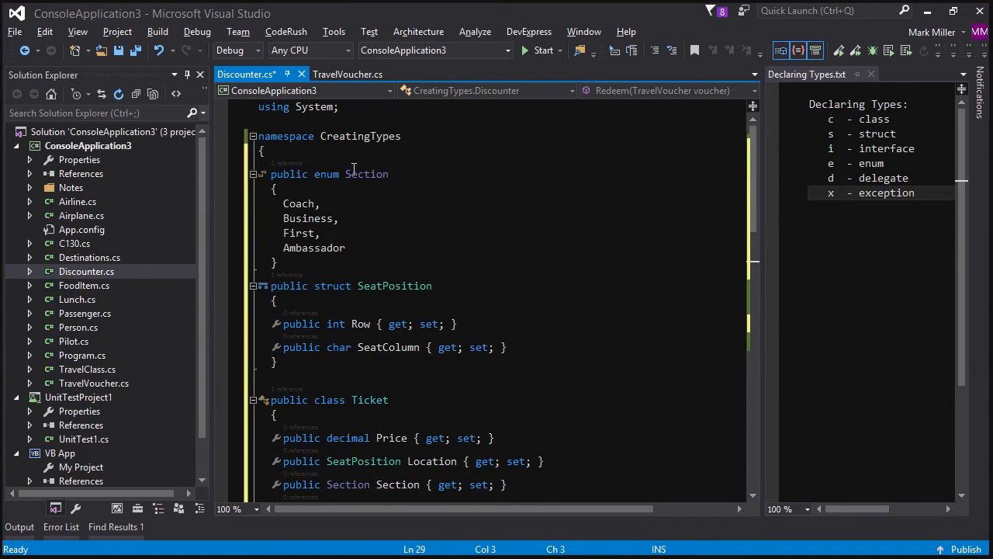
pyautogui.click(340, 298)
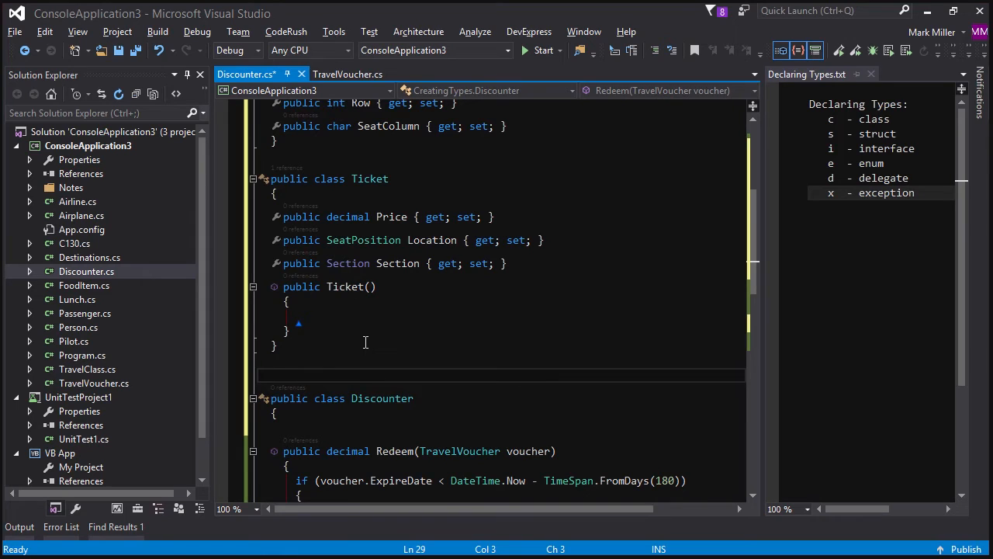
pyautogui.scroll(-3)
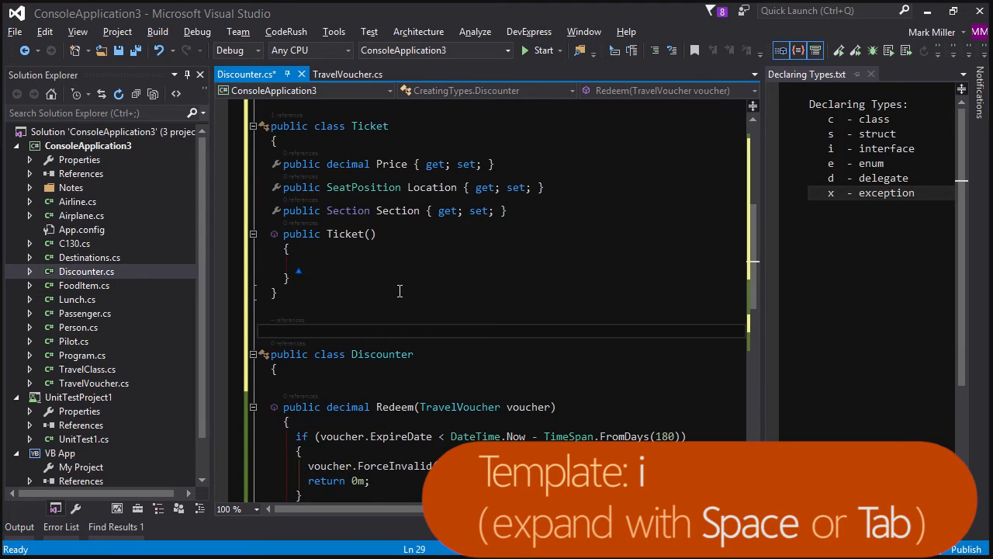
# Step: Expand 'i' into interface ISeatUpgrader declaring Ticket UpgradeSeat(SeatPosition position)
pyautogui.write('i')
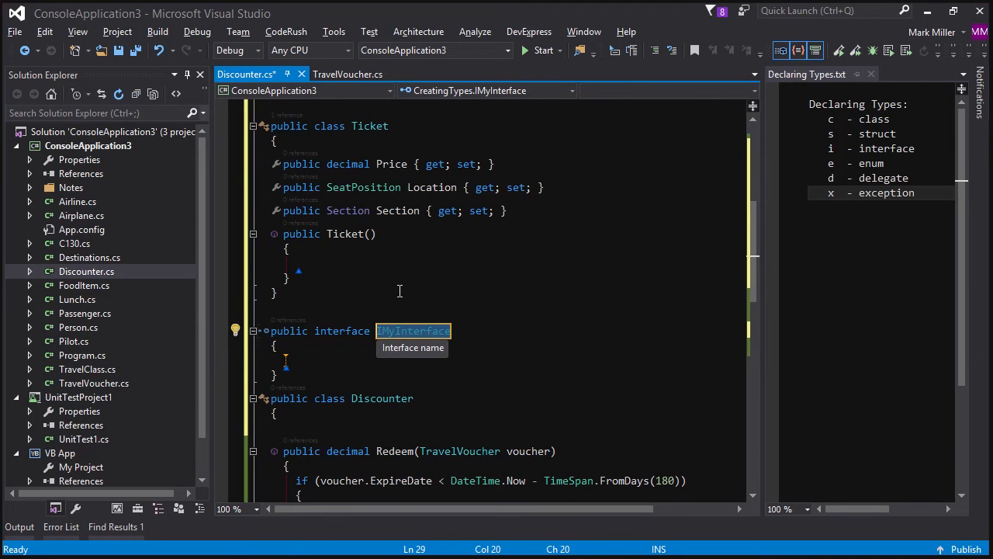
pyautogui.write('ISeatUpgrader')
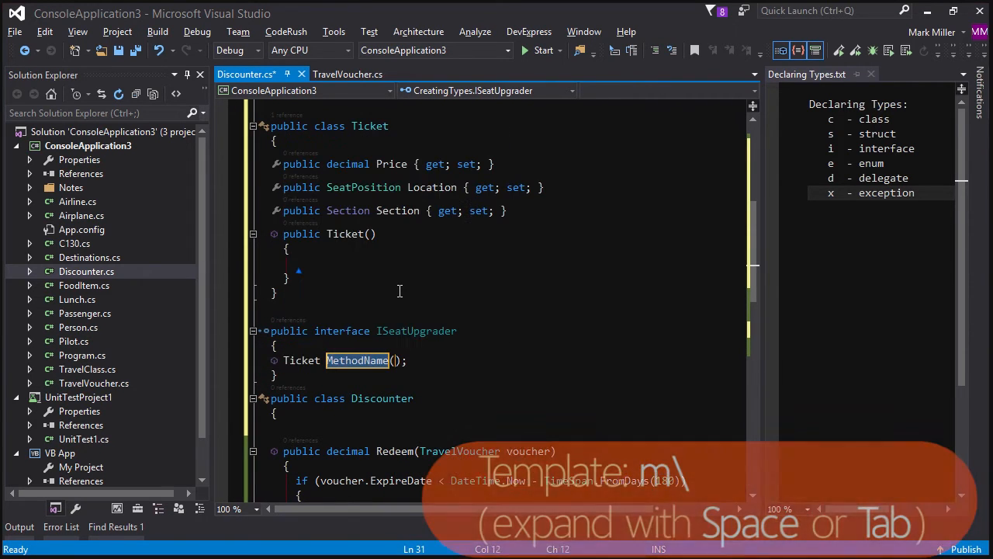
pyautogui.write('Upgradee')
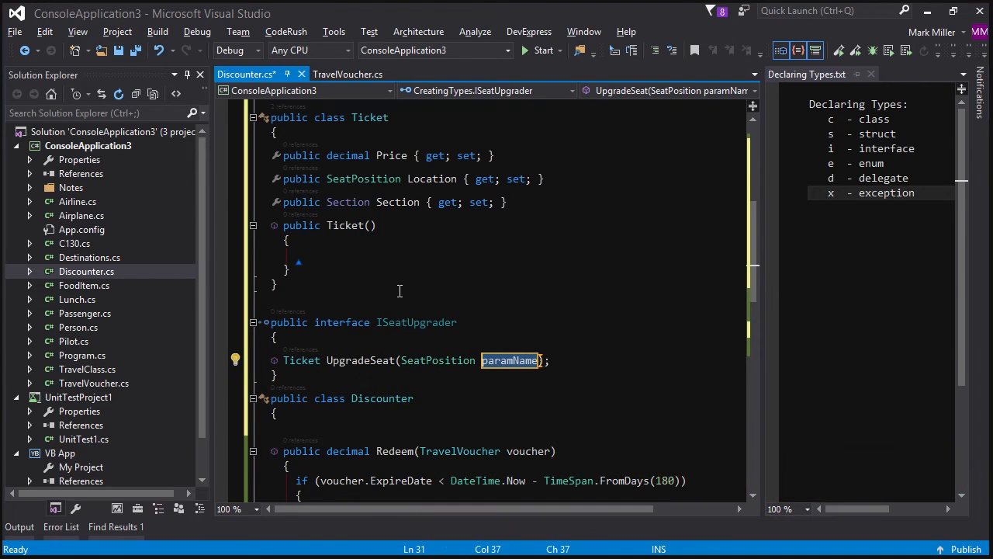
pyautogui.write('position')
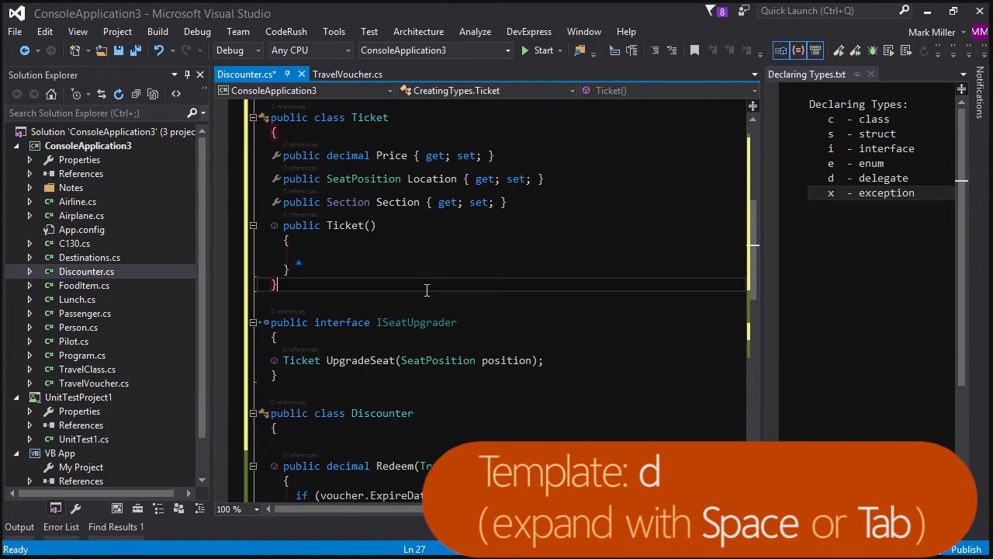
# Step: Leave only the bare 'x' template letter on a new line below the Ticket class
pyautogui.press('Tab')
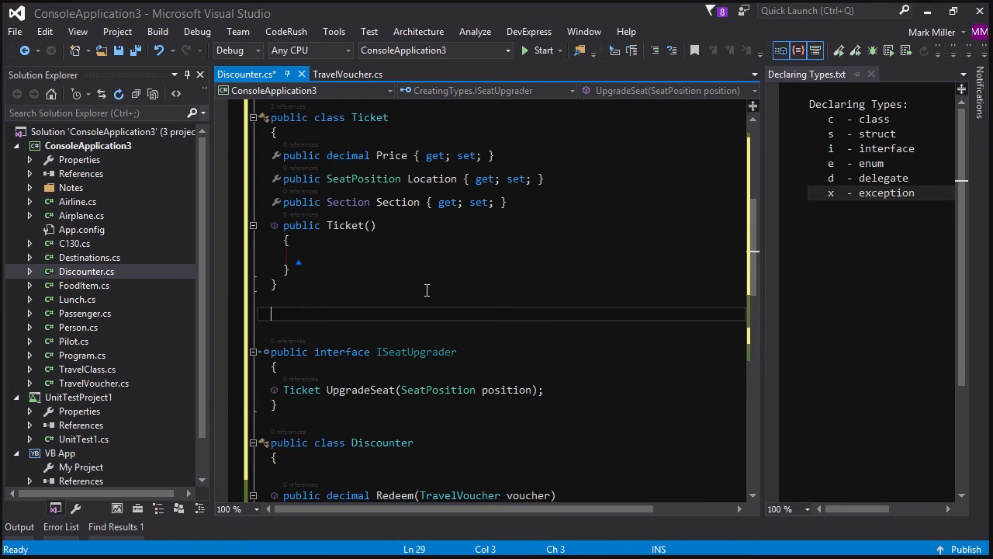
pyautogui.write('x')
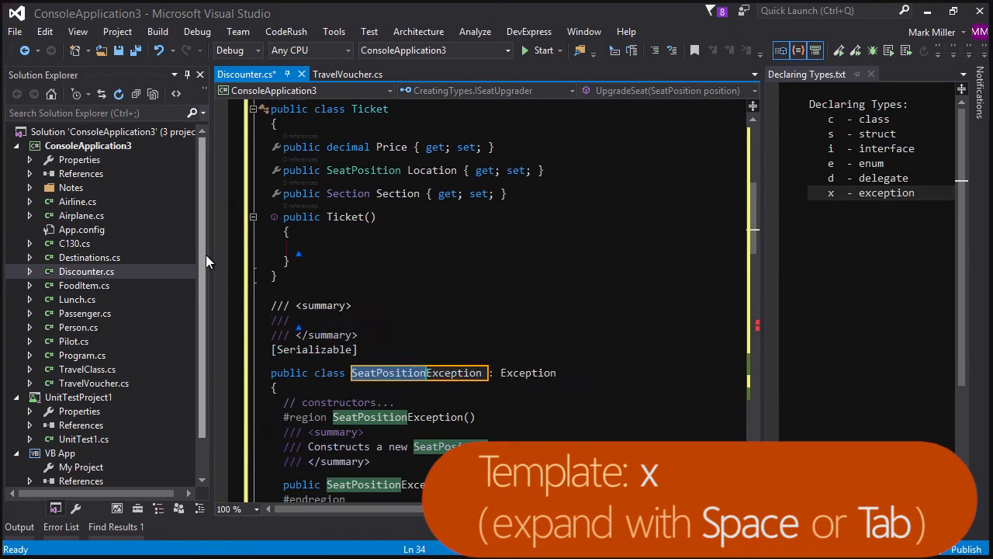
pyautogui.scroll(-3)
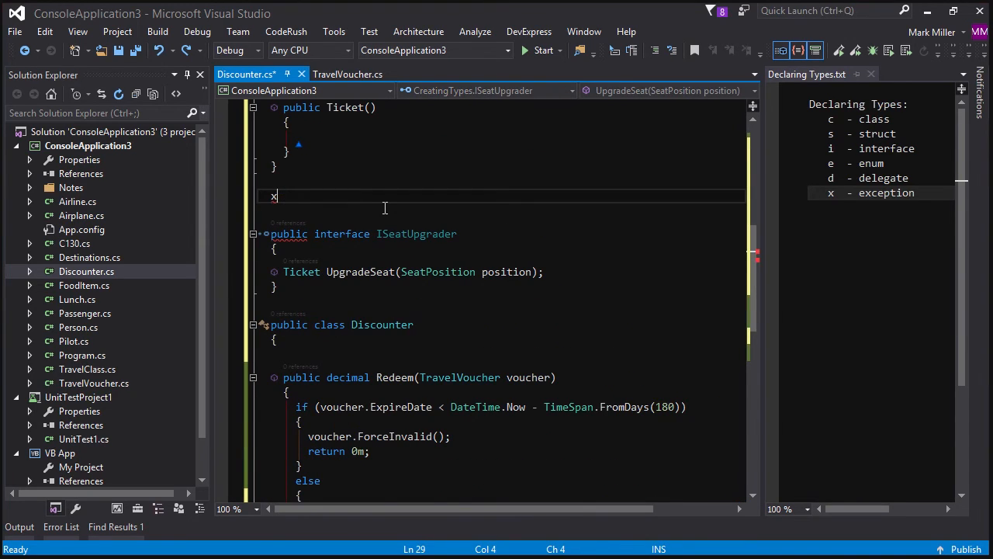
# Step: Expand the 'xi' template into a serializable SeatPositionException class implementing ISerializable
pyautogui.write('i')
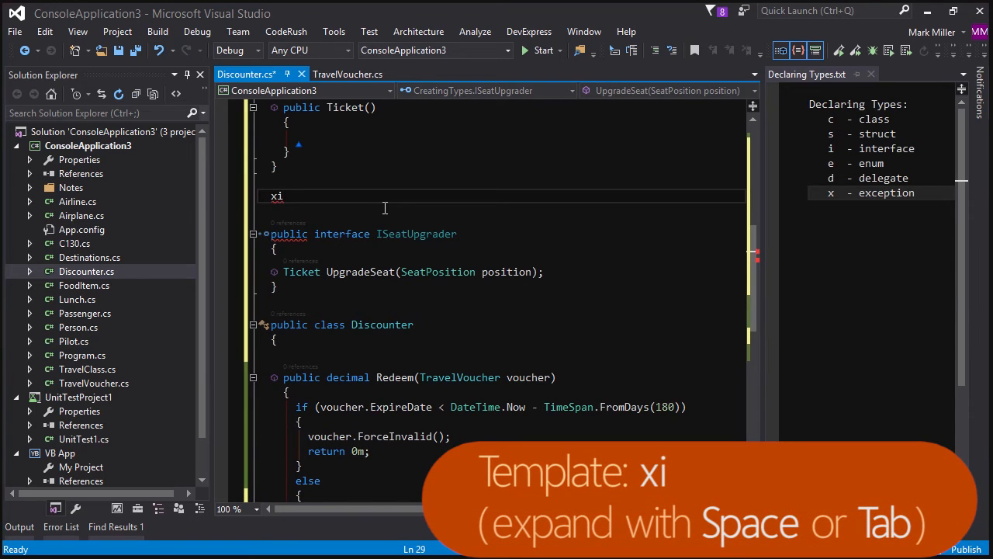
pyautogui.press('Tab')
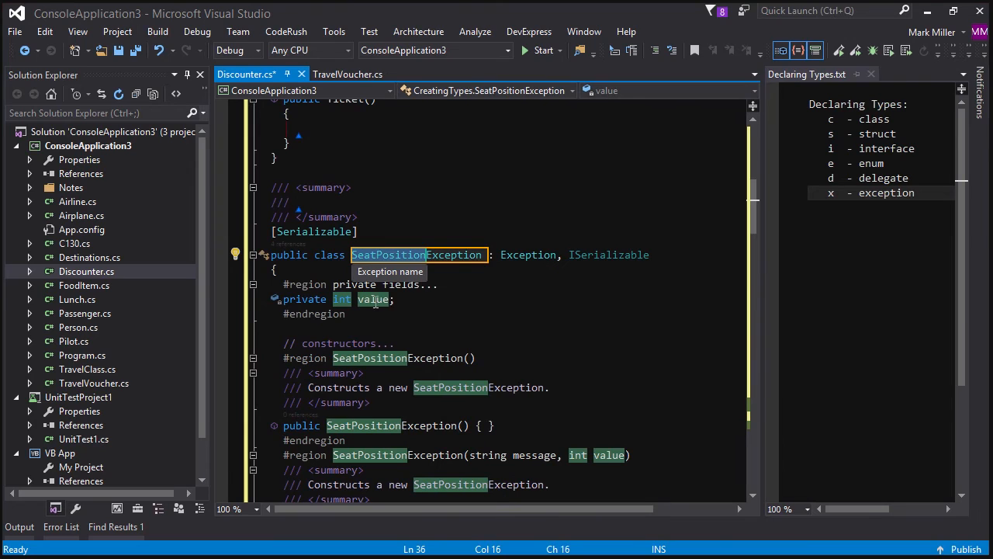
pyautogui.scroll(-3)
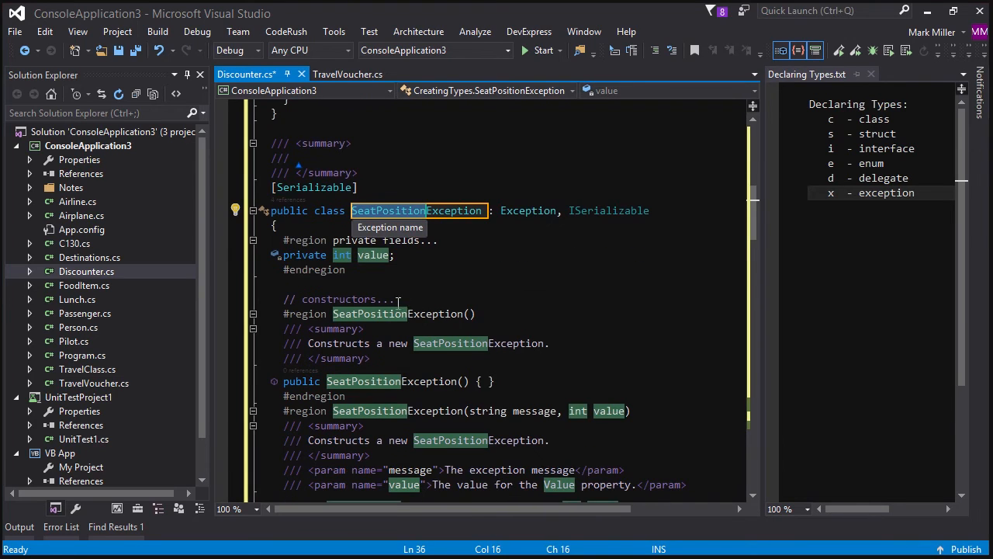
pyautogui.moveTo(543, 256)
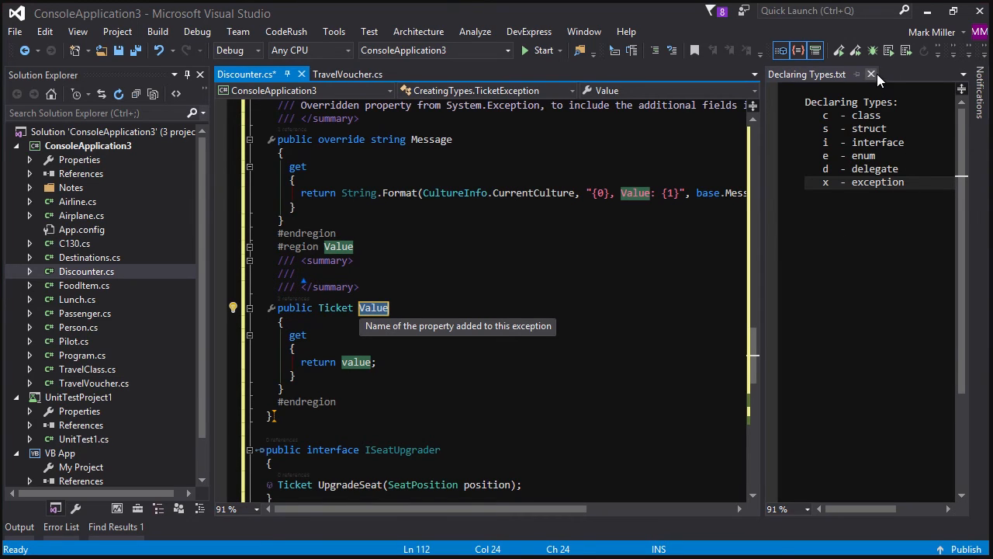
# Step: Close the Declaring Types notes and rename the exception class to TicketException
pyautogui.click(870, 75)
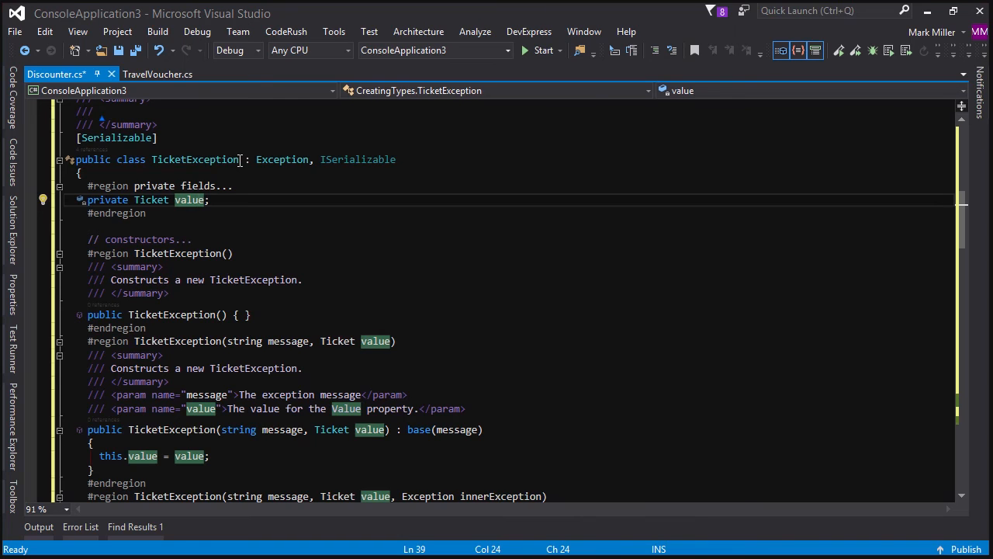
pyautogui.press('right')
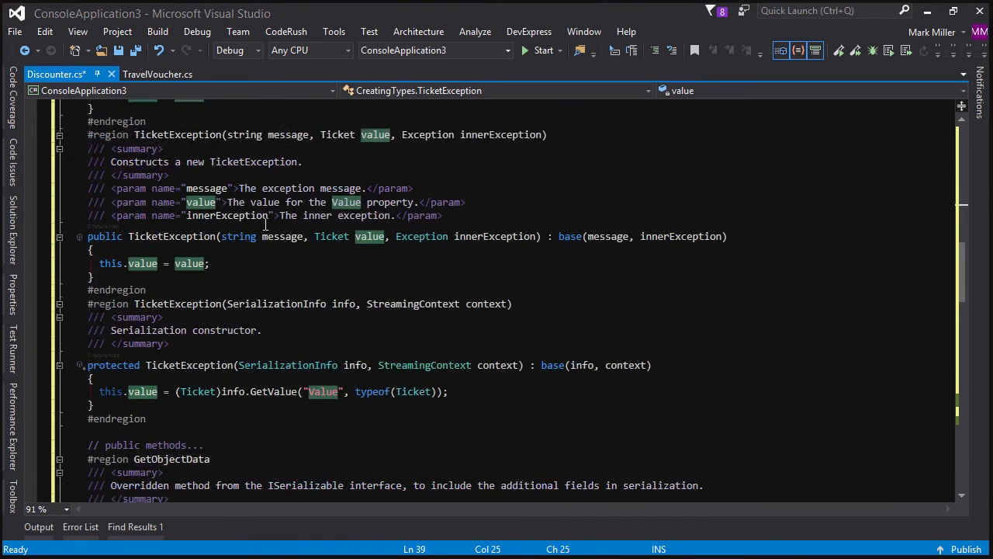
pyautogui.scroll(-3)
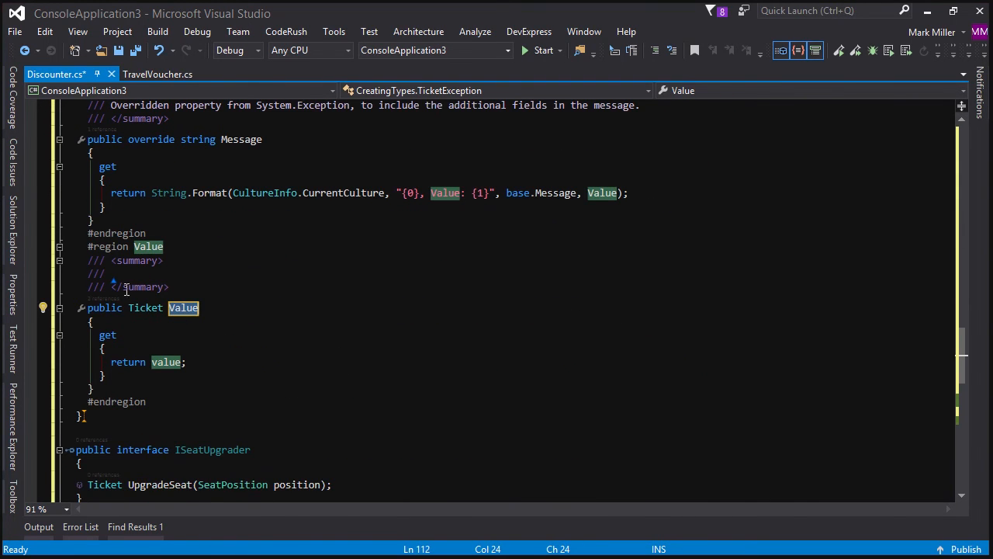
pyautogui.moveTo(146, 308)
pyautogui.write('Ticket')
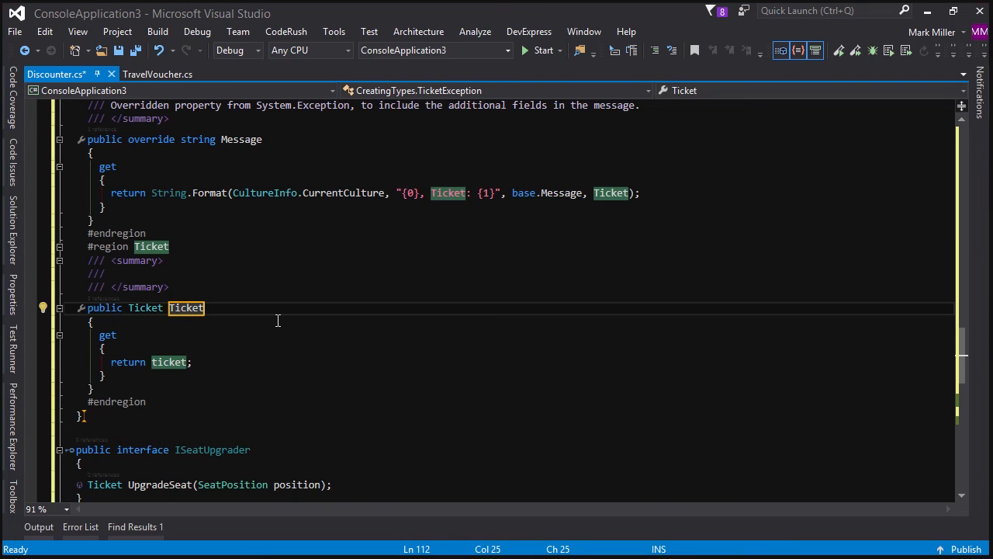
pyautogui.moveTo(183, 382)
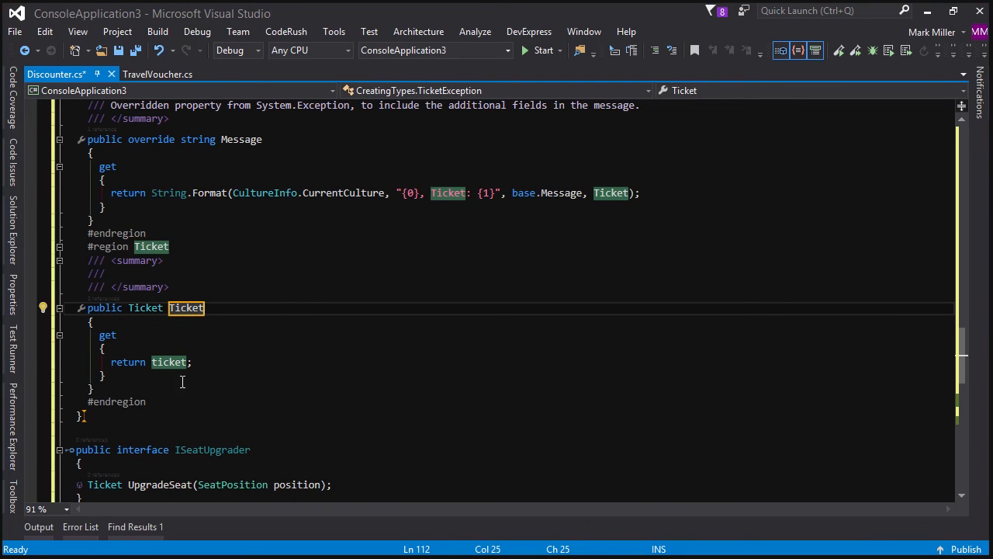
# Step: Rename the exception's value field and Value property to ticket and Ticket
pyautogui.scroll(-3)
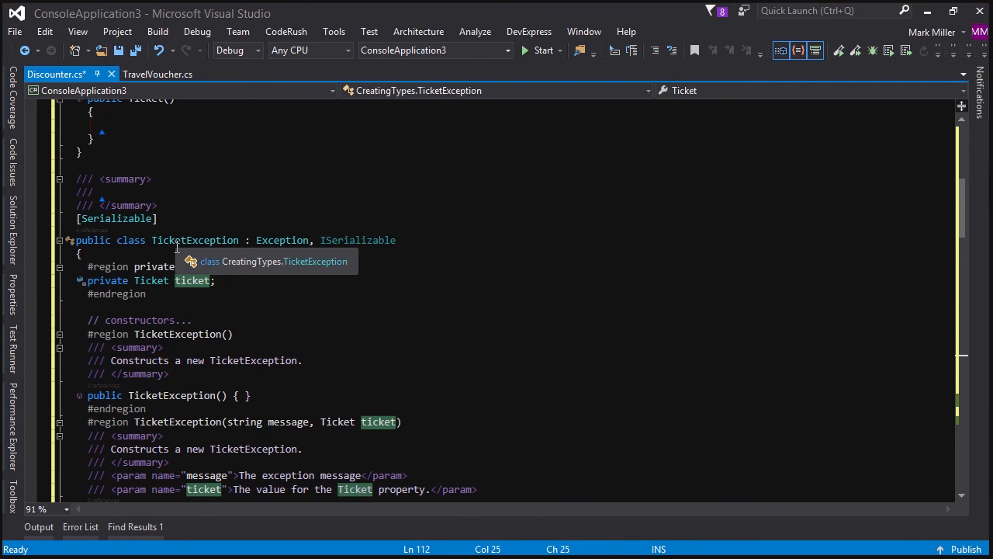
pyautogui.scroll(-3)
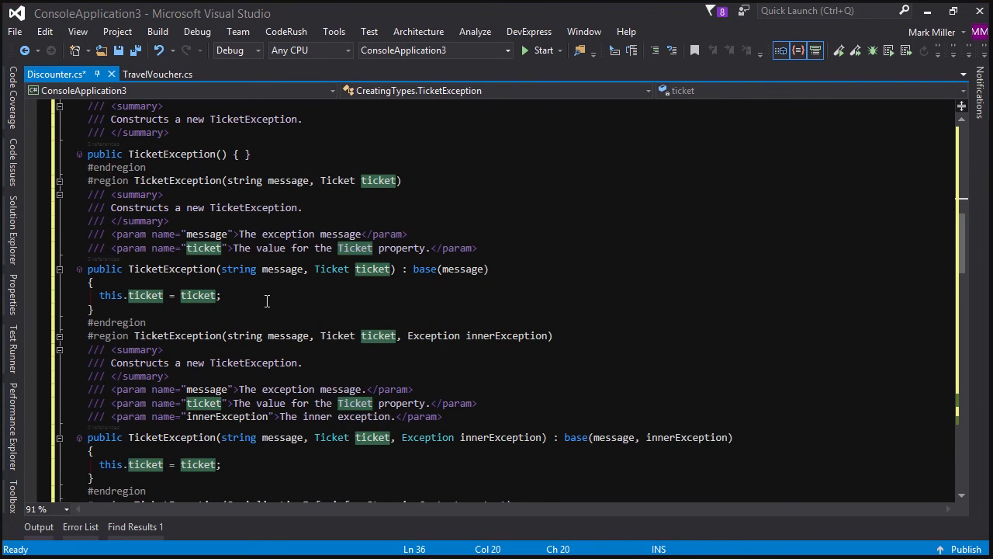
pyautogui.scroll(-3)
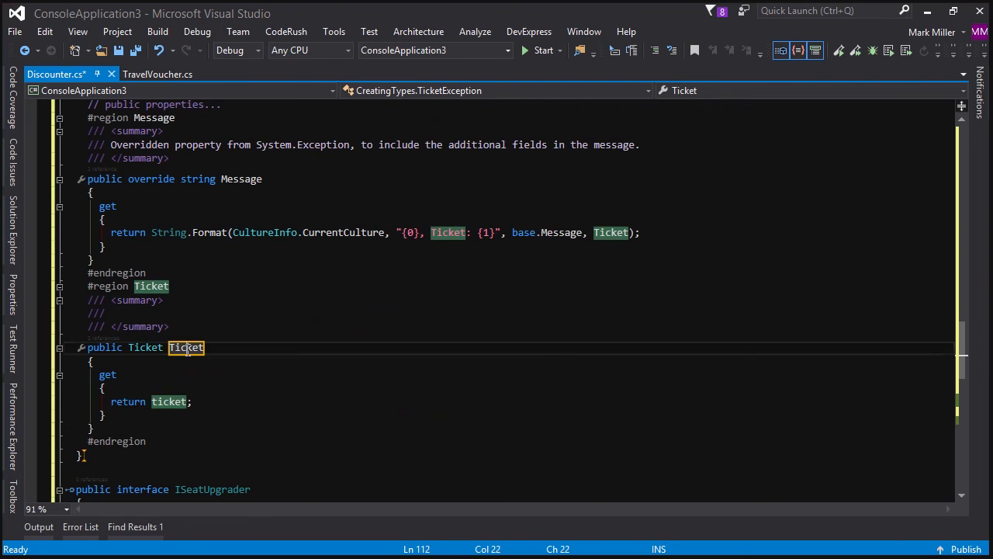
pyautogui.click(356, 338)
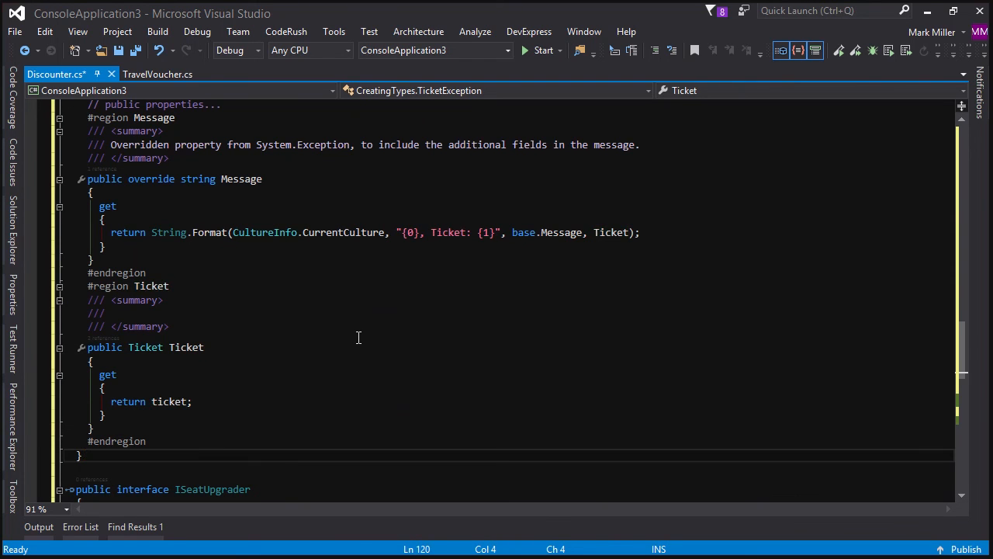
pyautogui.scroll(-3)
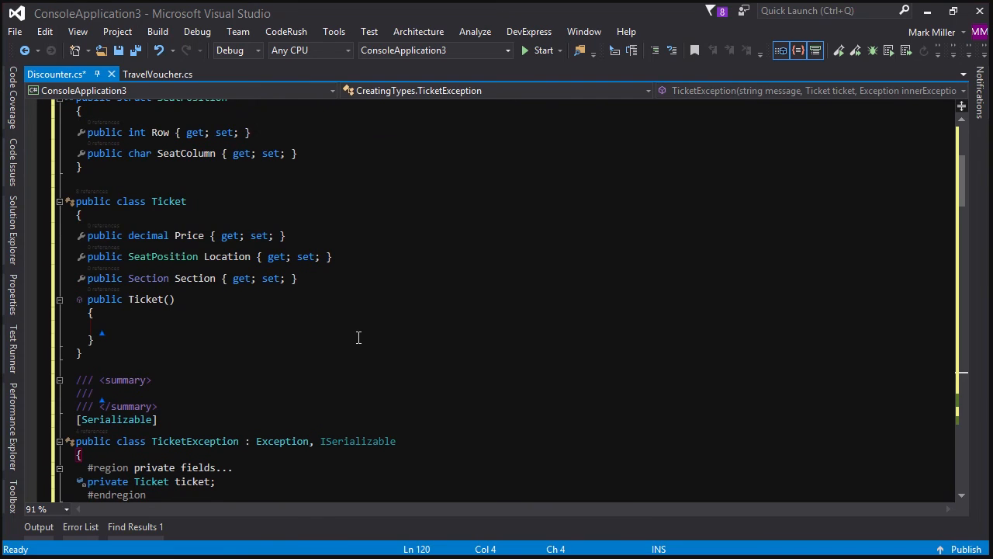
# Step: Write 'TicketException...' as the summary comment above the TicketException class
pyautogui.scroll(-3)
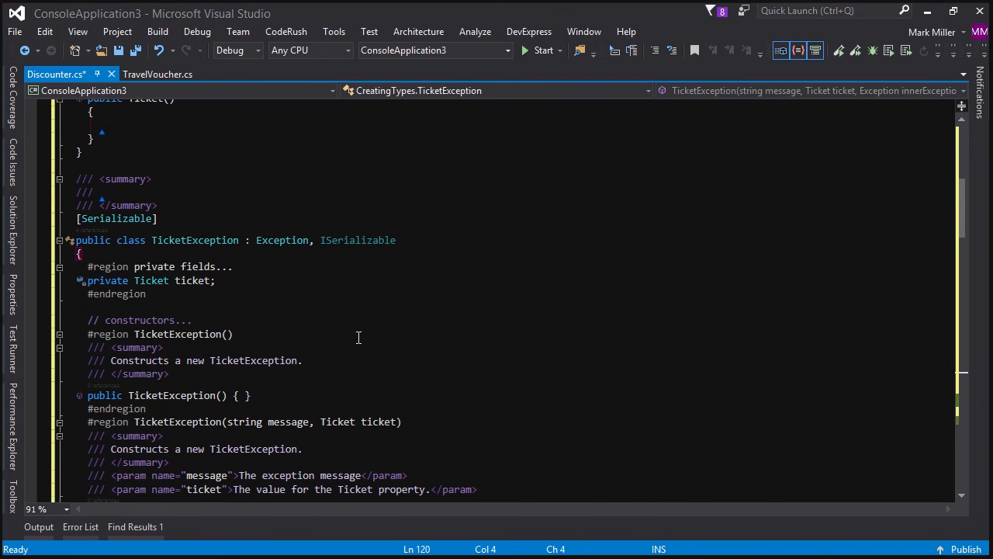
pyautogui.write('E')
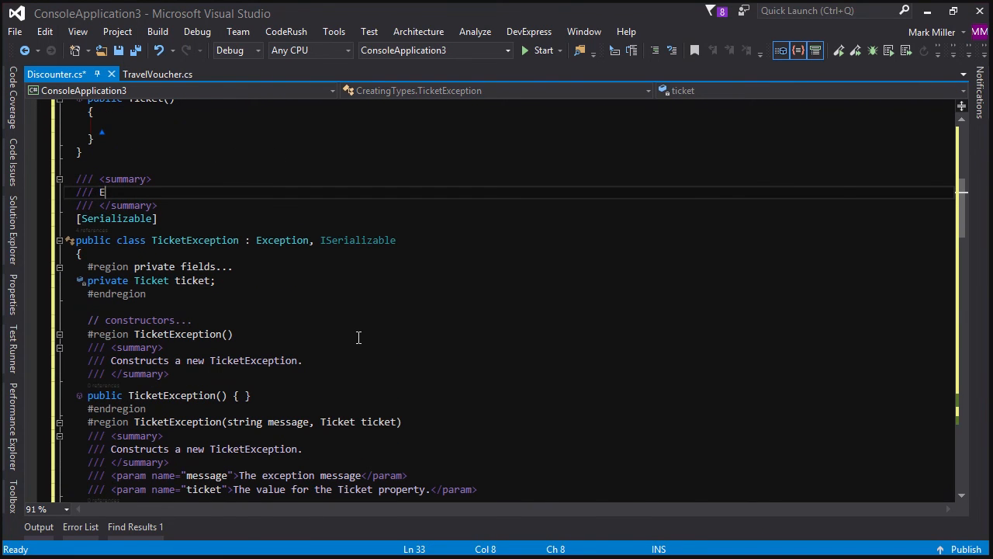
pyautogui.write('TicketEx')
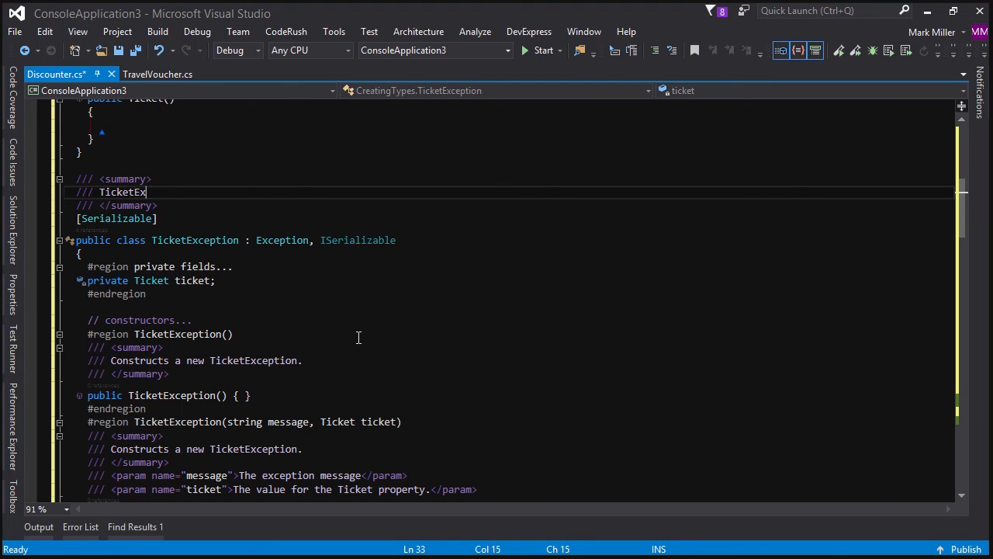
pyautogui.write('ception')
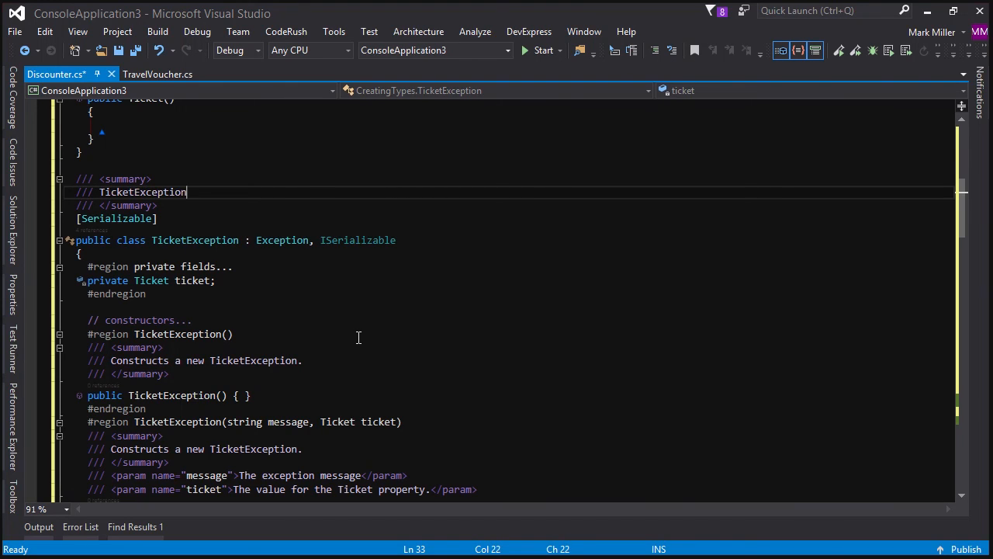
pyautogui.write('...')
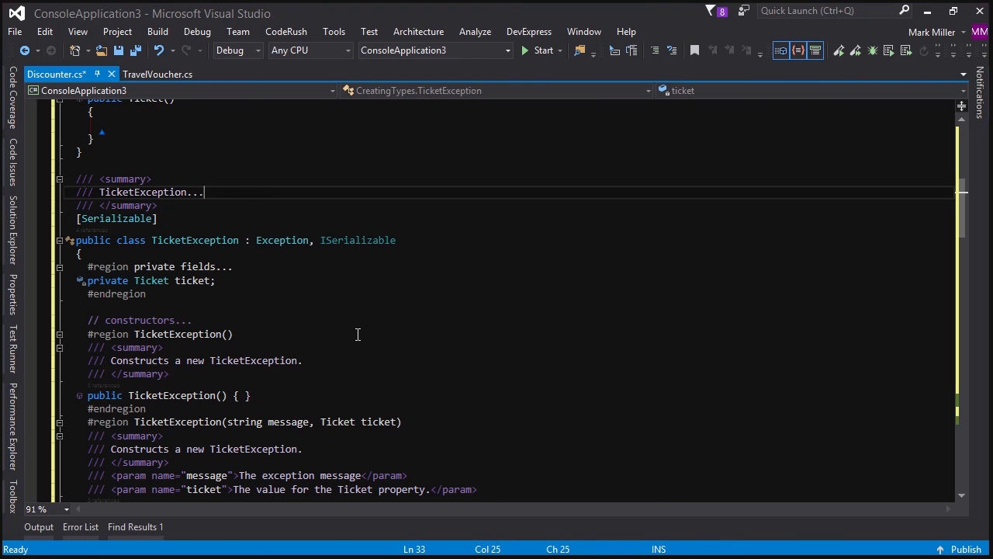
pyautogui.scroll(-3)
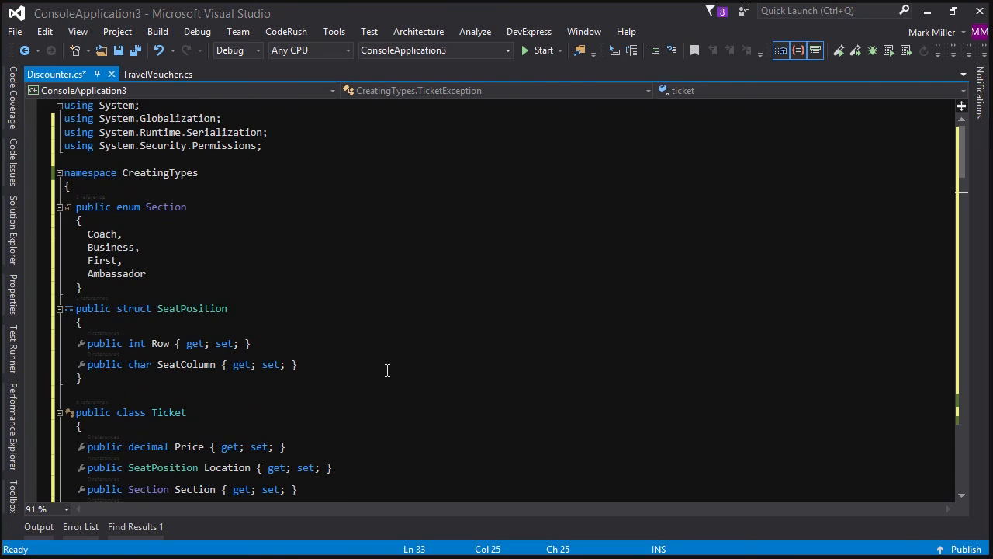
# Step: Scroll the Declaring Types notes and jump to the interface shortcut entry
pyautogui.scroll(-3)
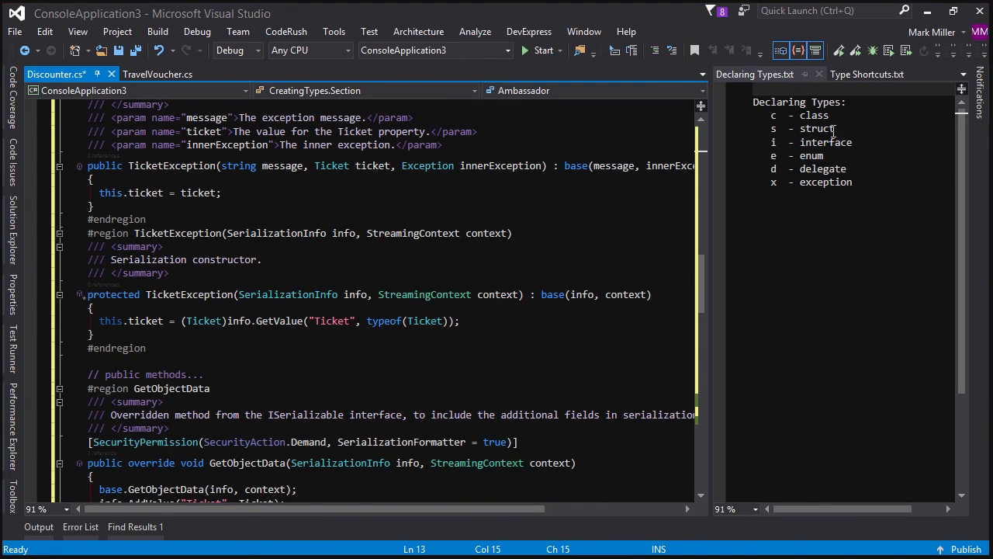
pyautogui.click(852, 155)
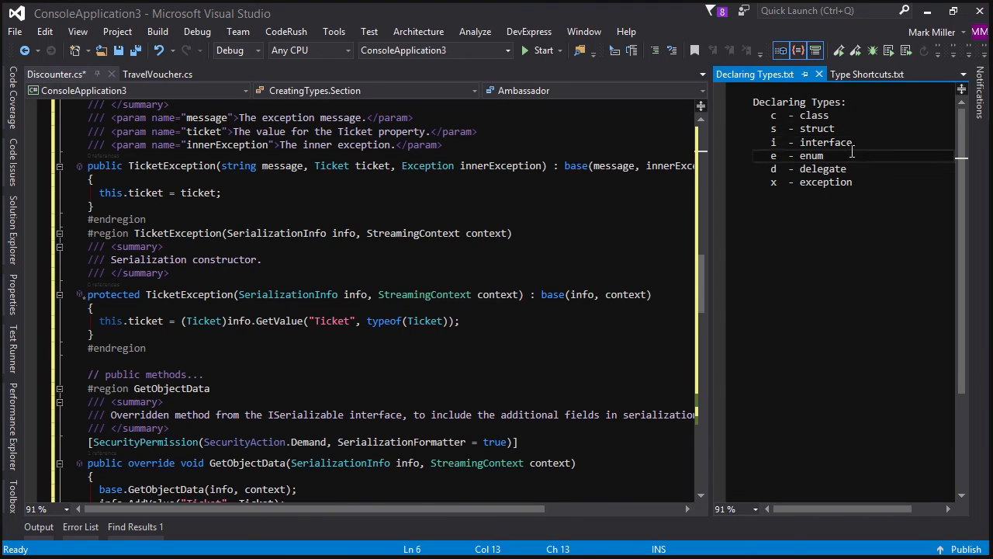